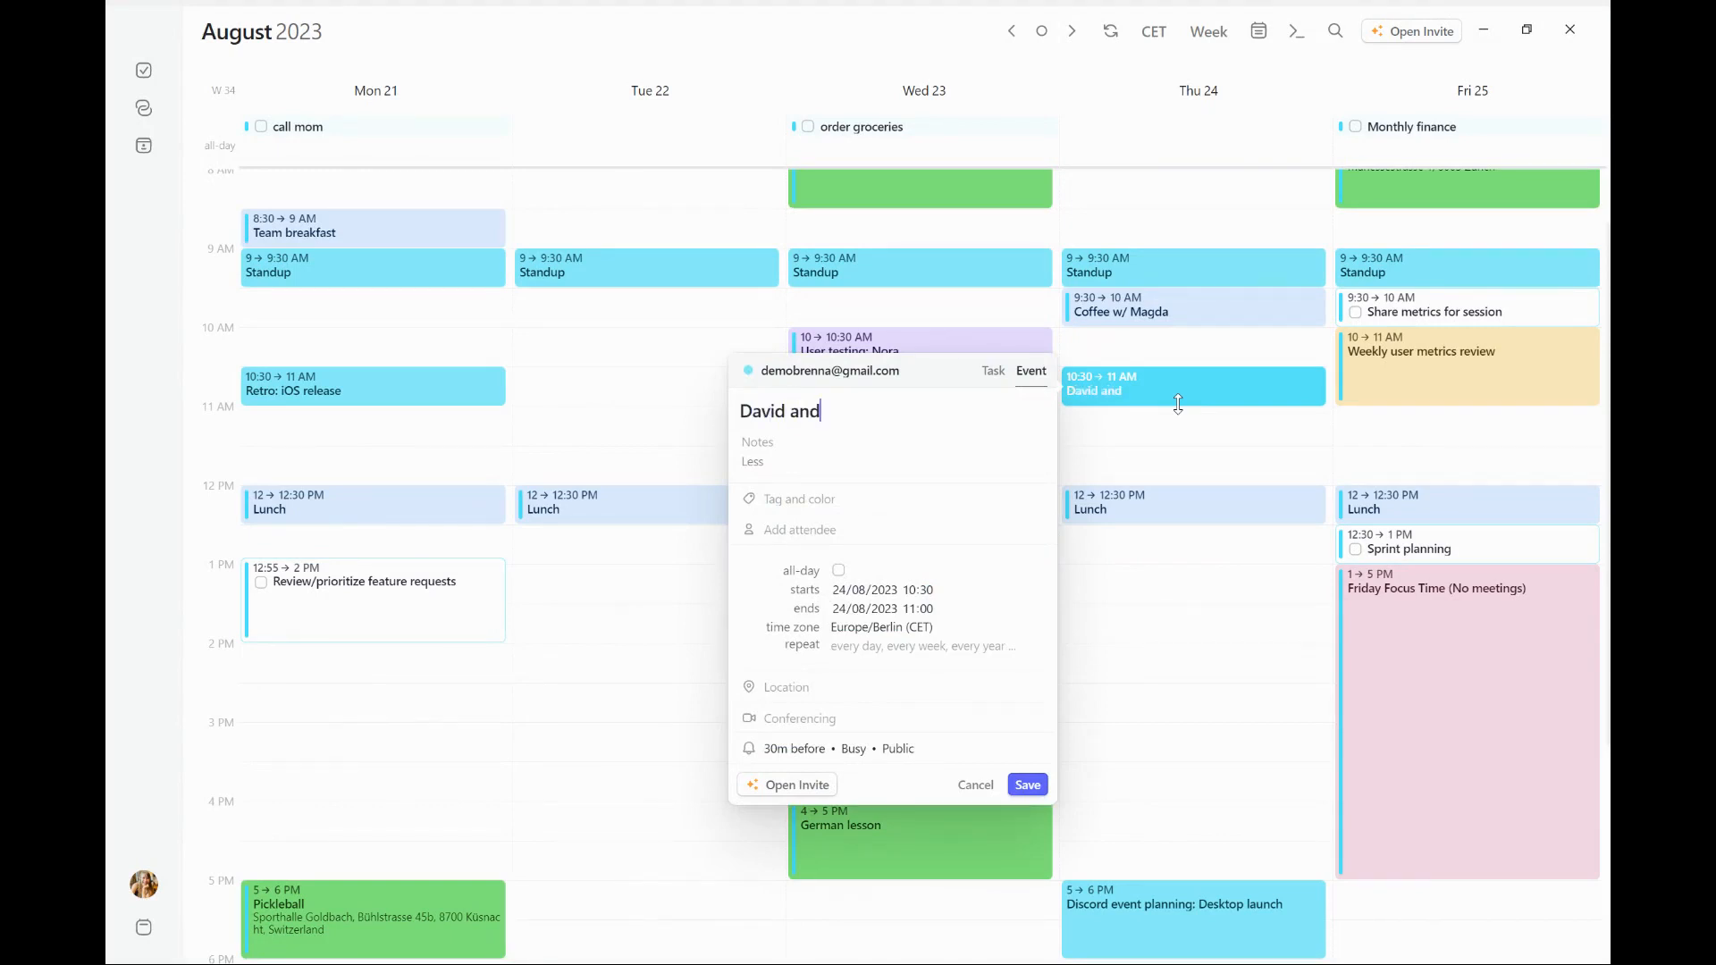
text(Brenna)
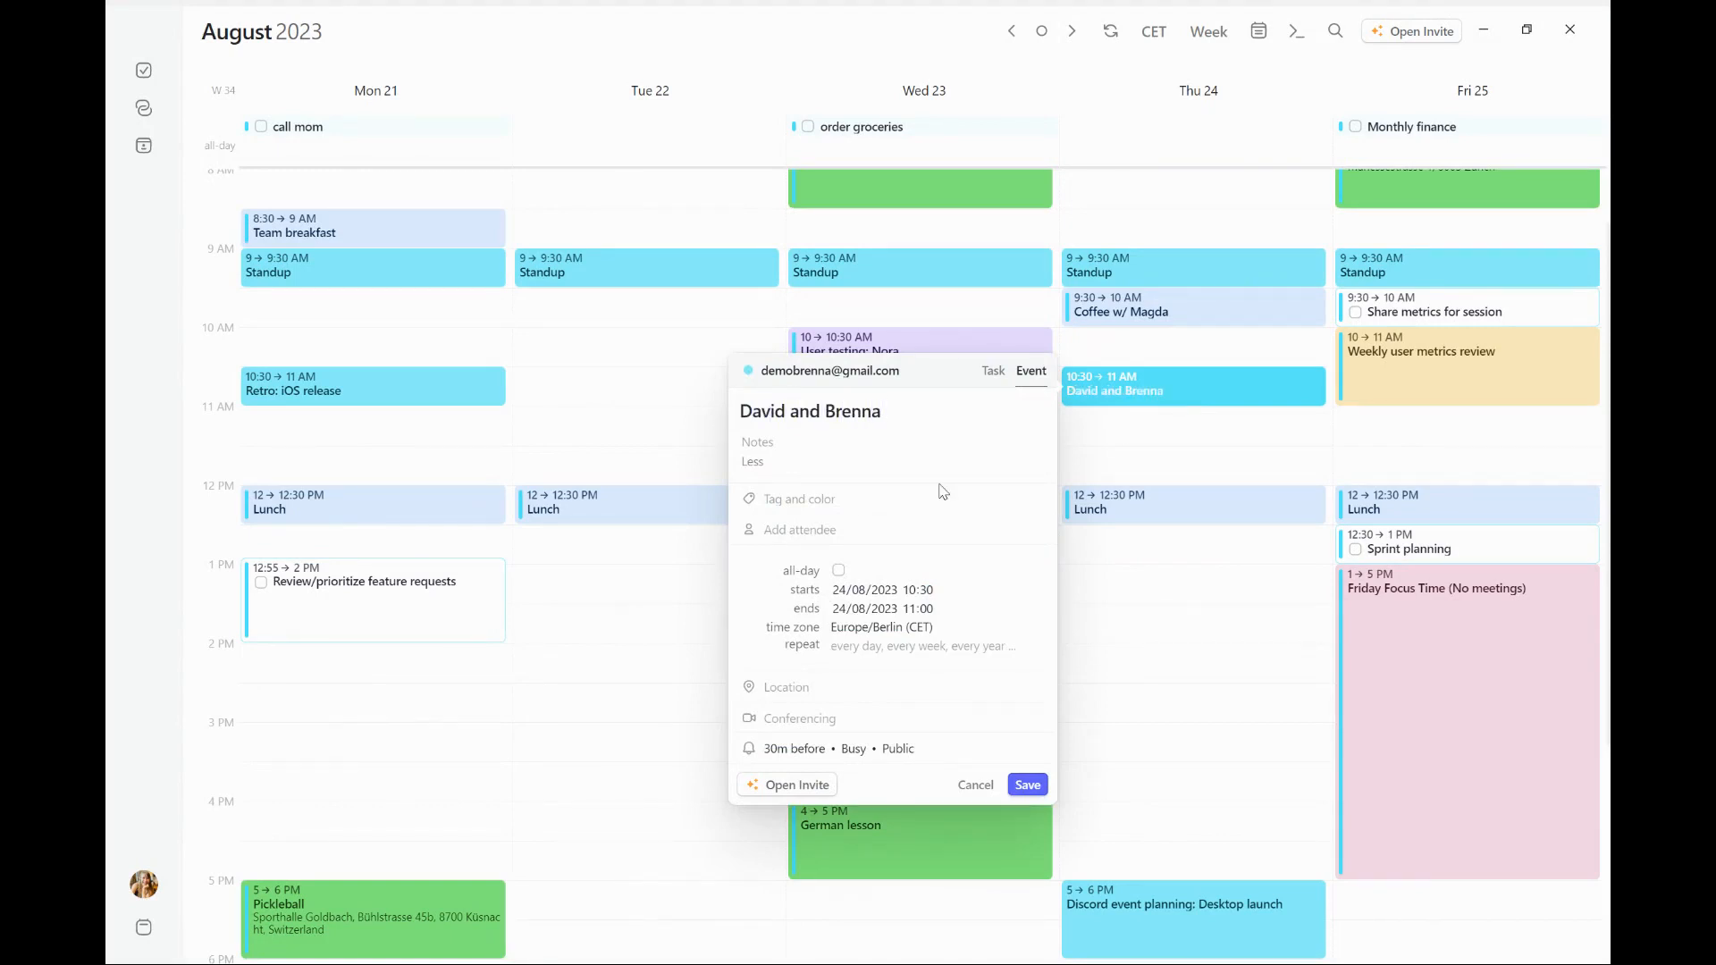
text(david)
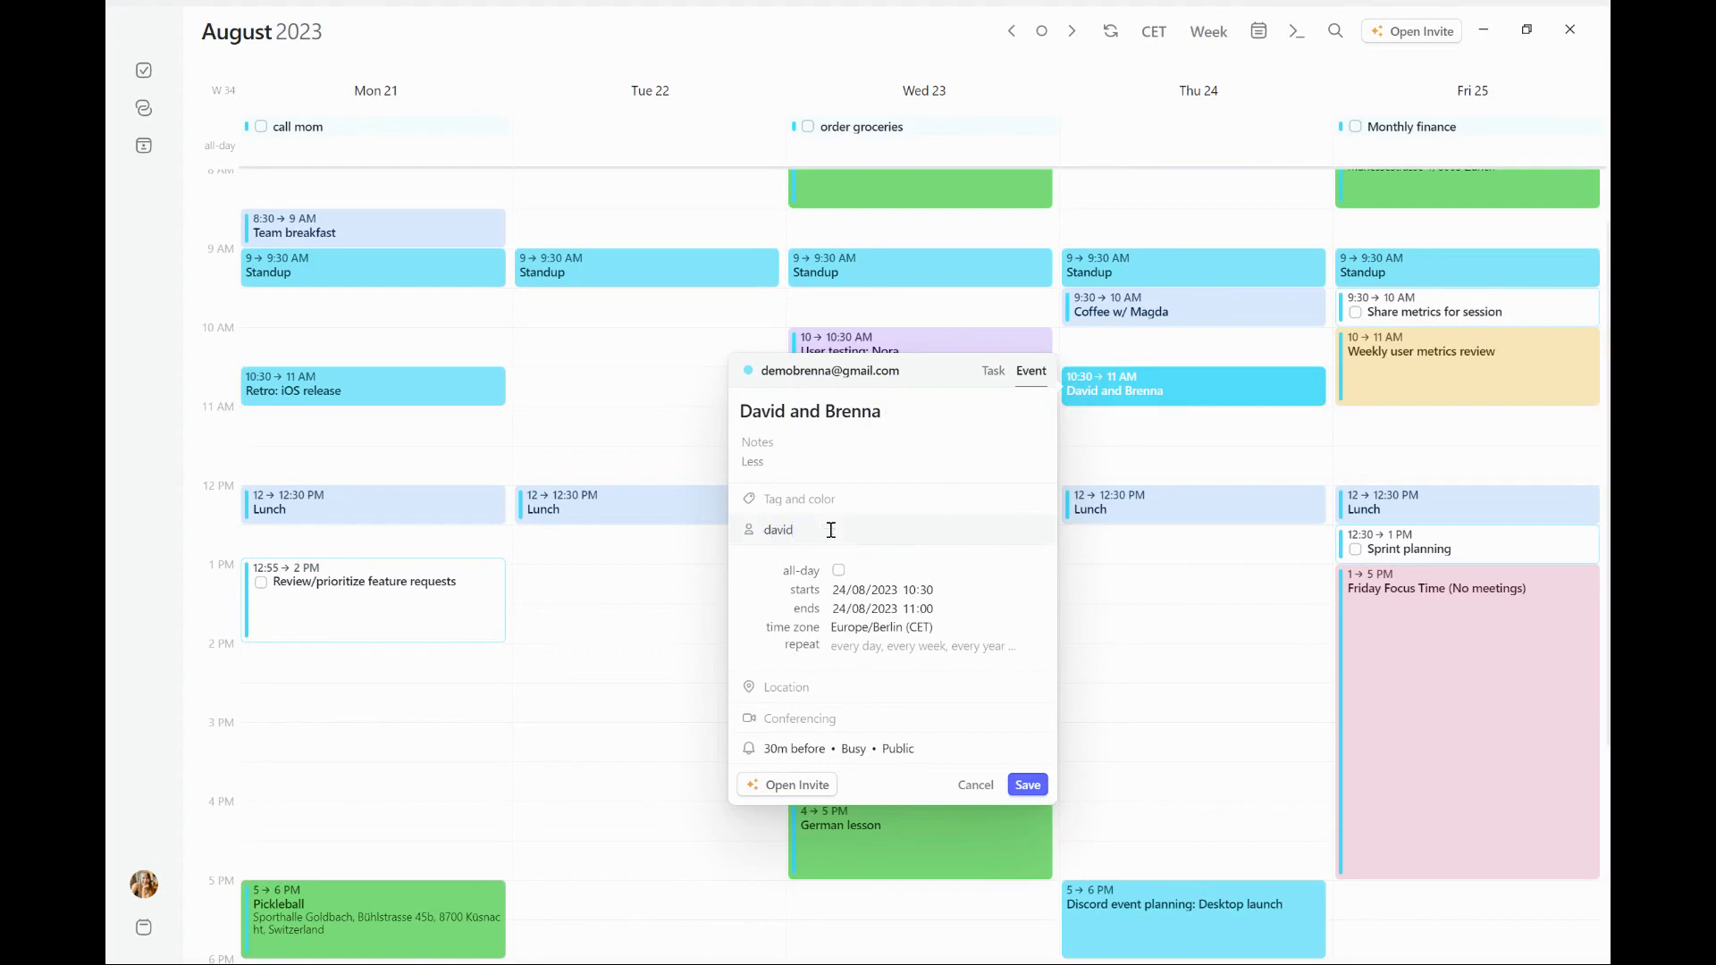
text(@)
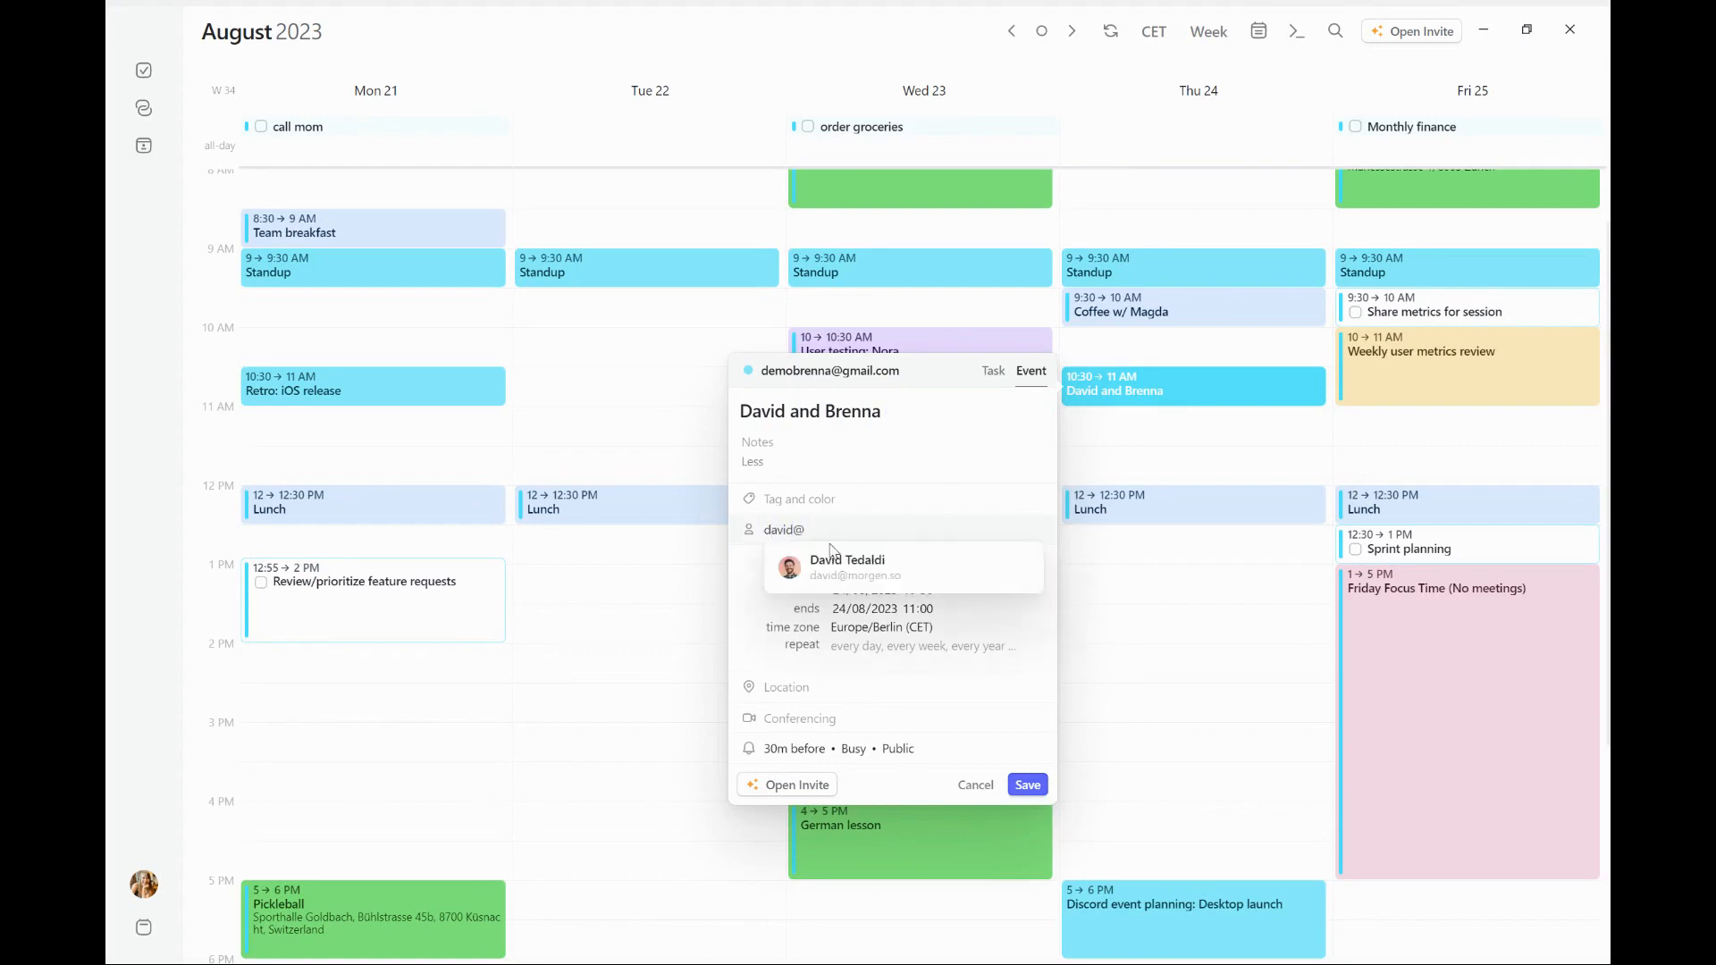
click(846, 566)
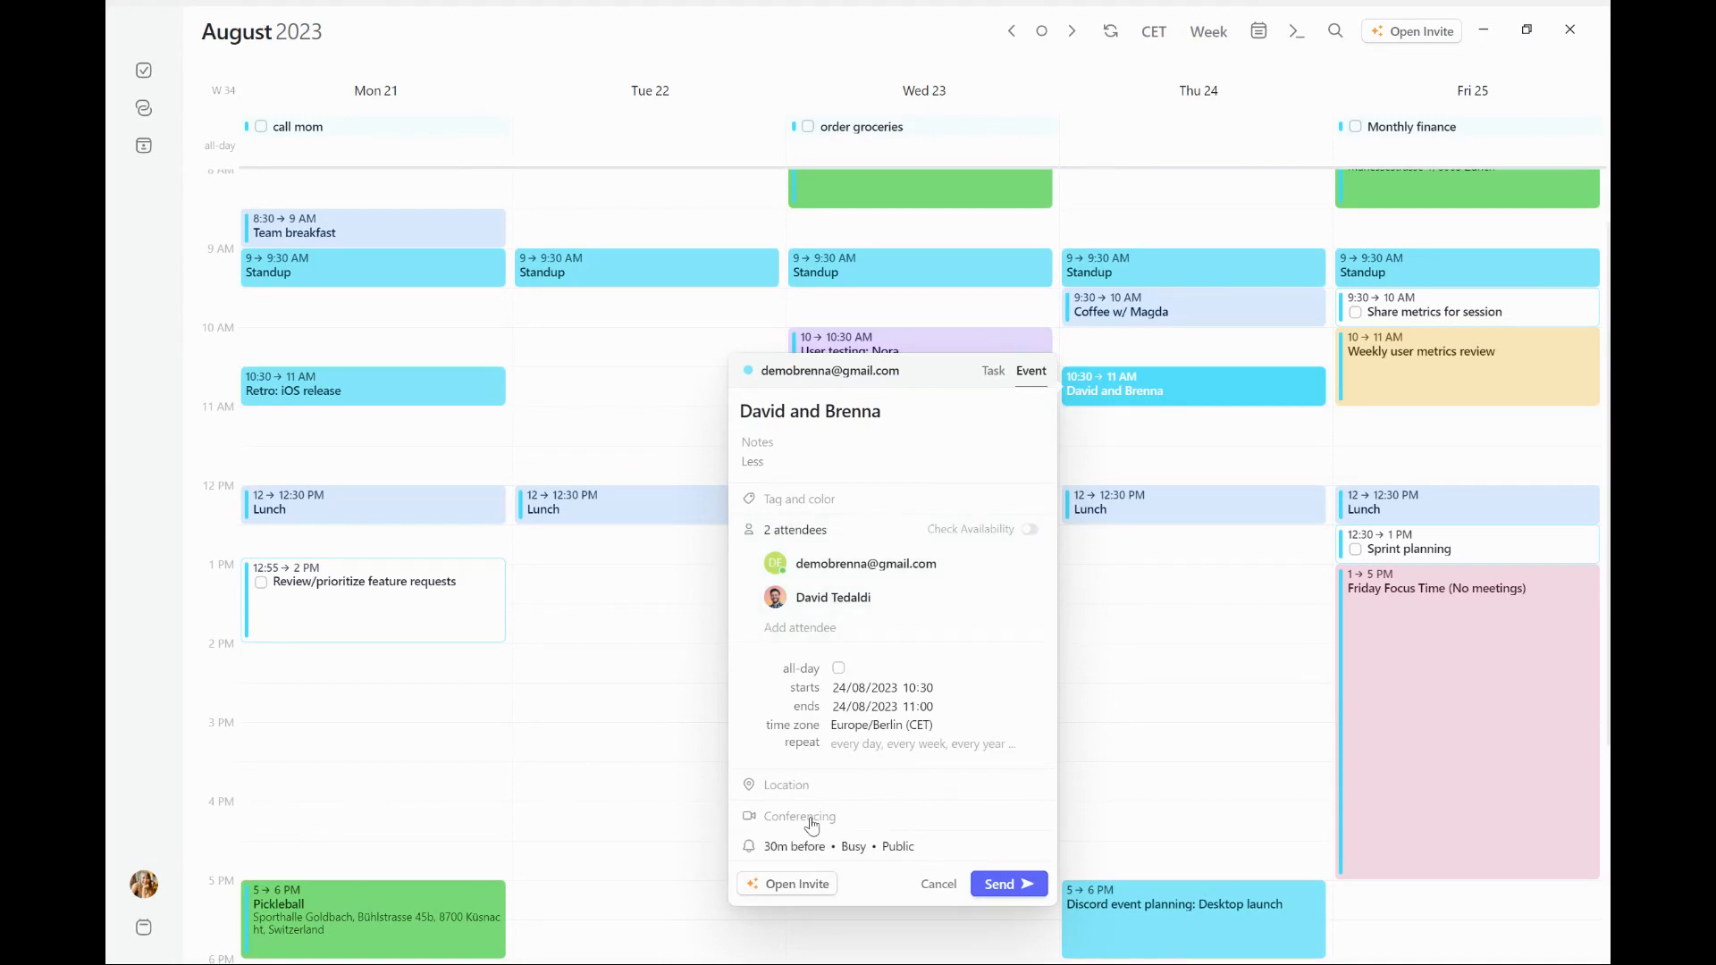
click(800, 816)
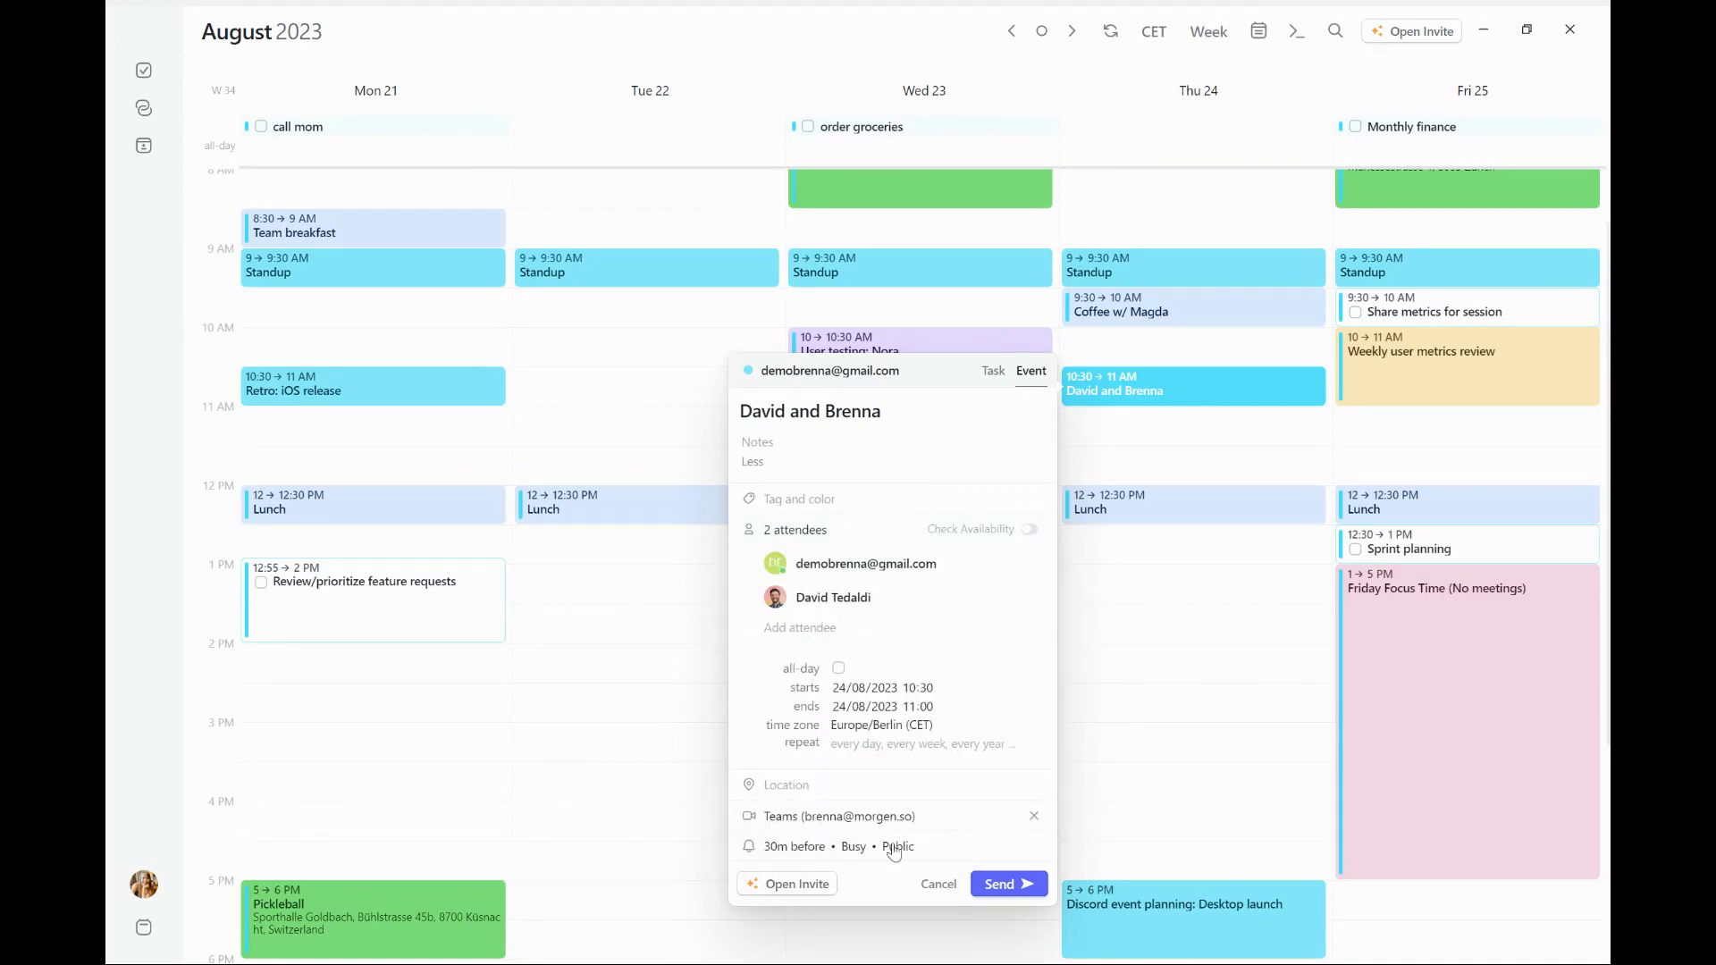
mouse_move(998, 883)
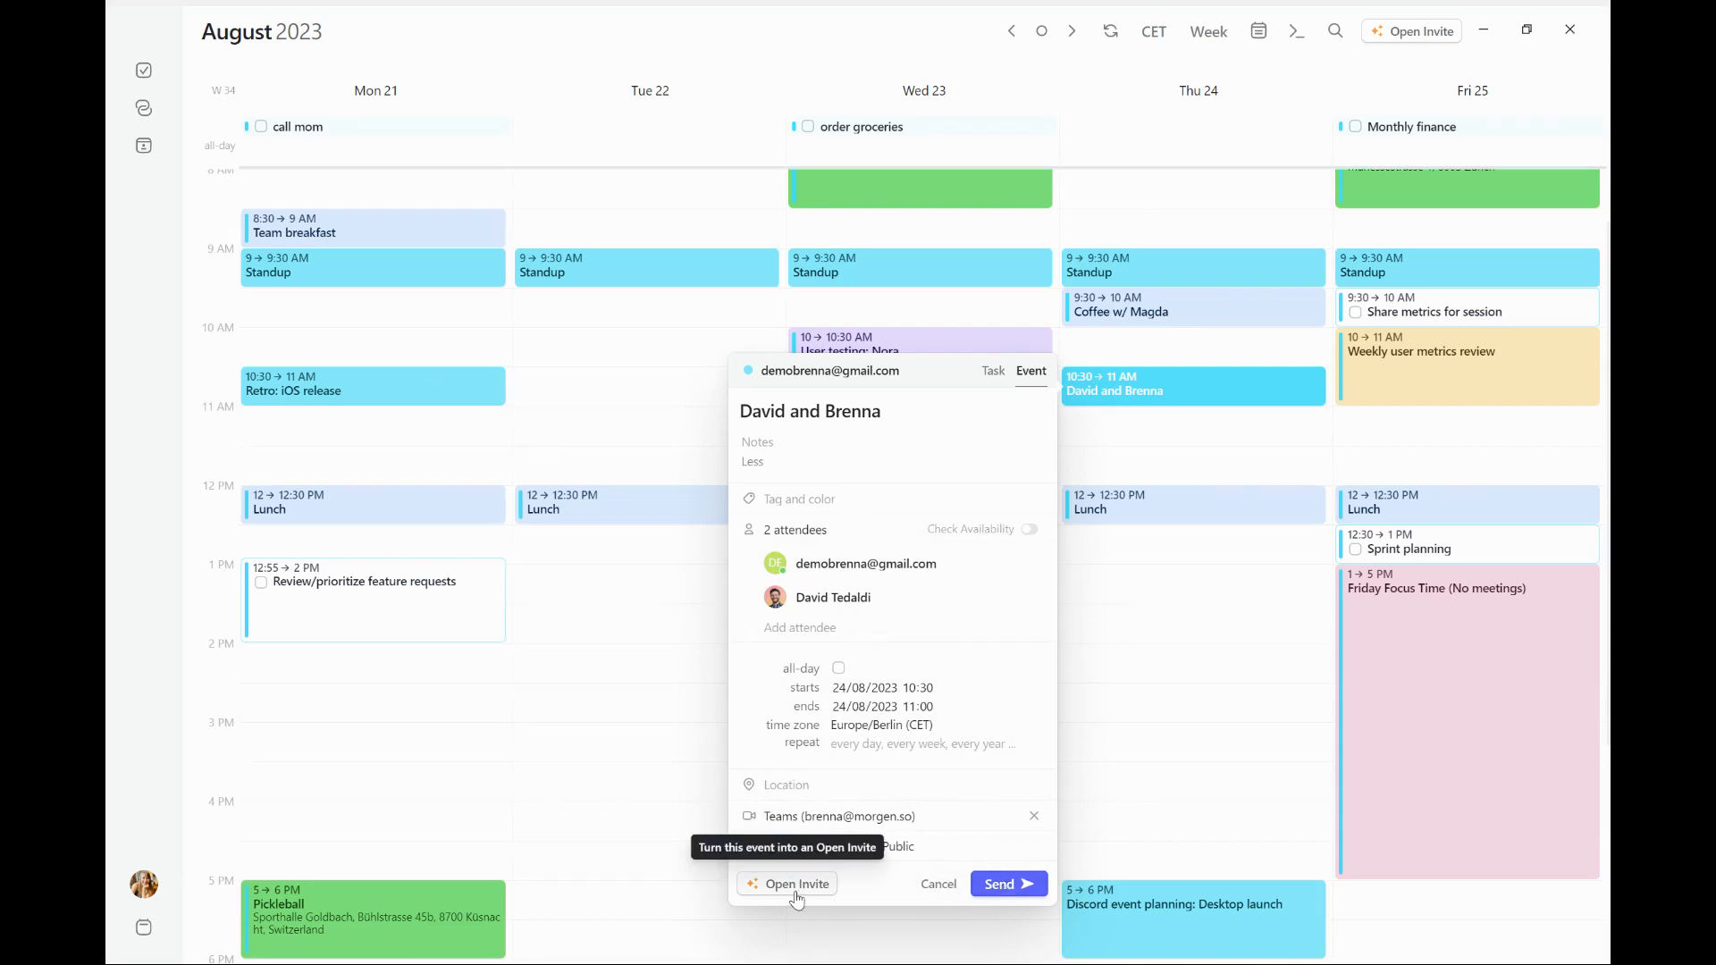
Step: Convert the Thursday 10:30–11:00 David and Brenna event into an Open Invite draft
click(796, 884)
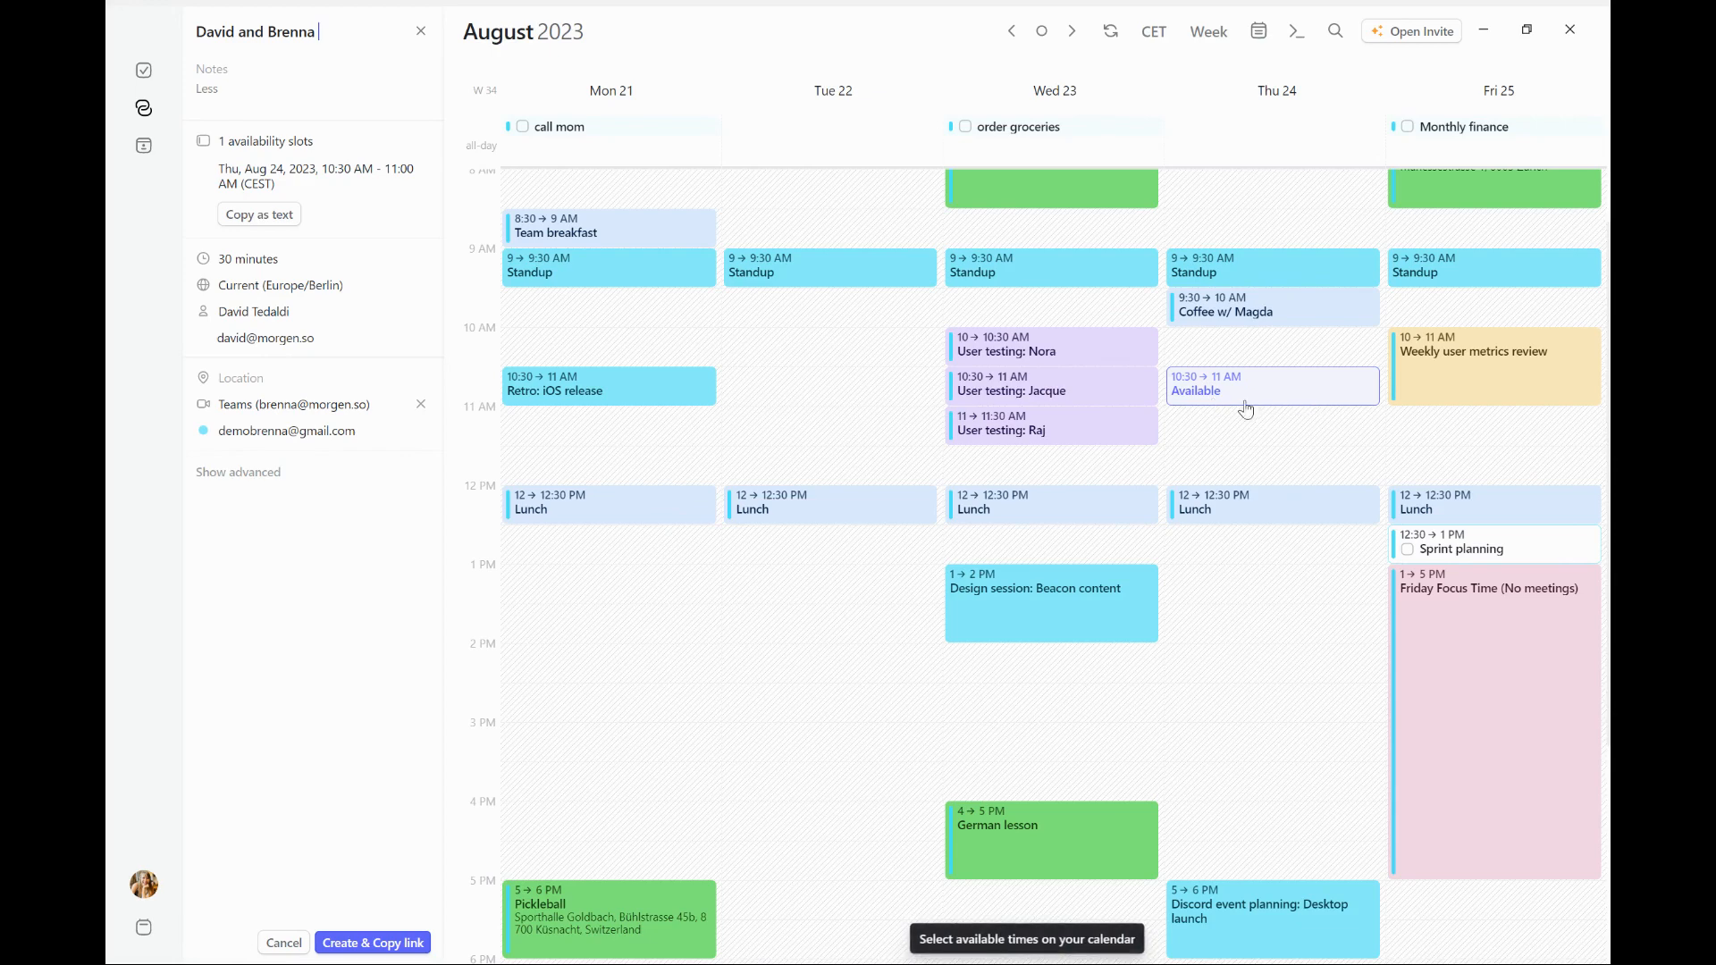
mouse_move(1306, 395)
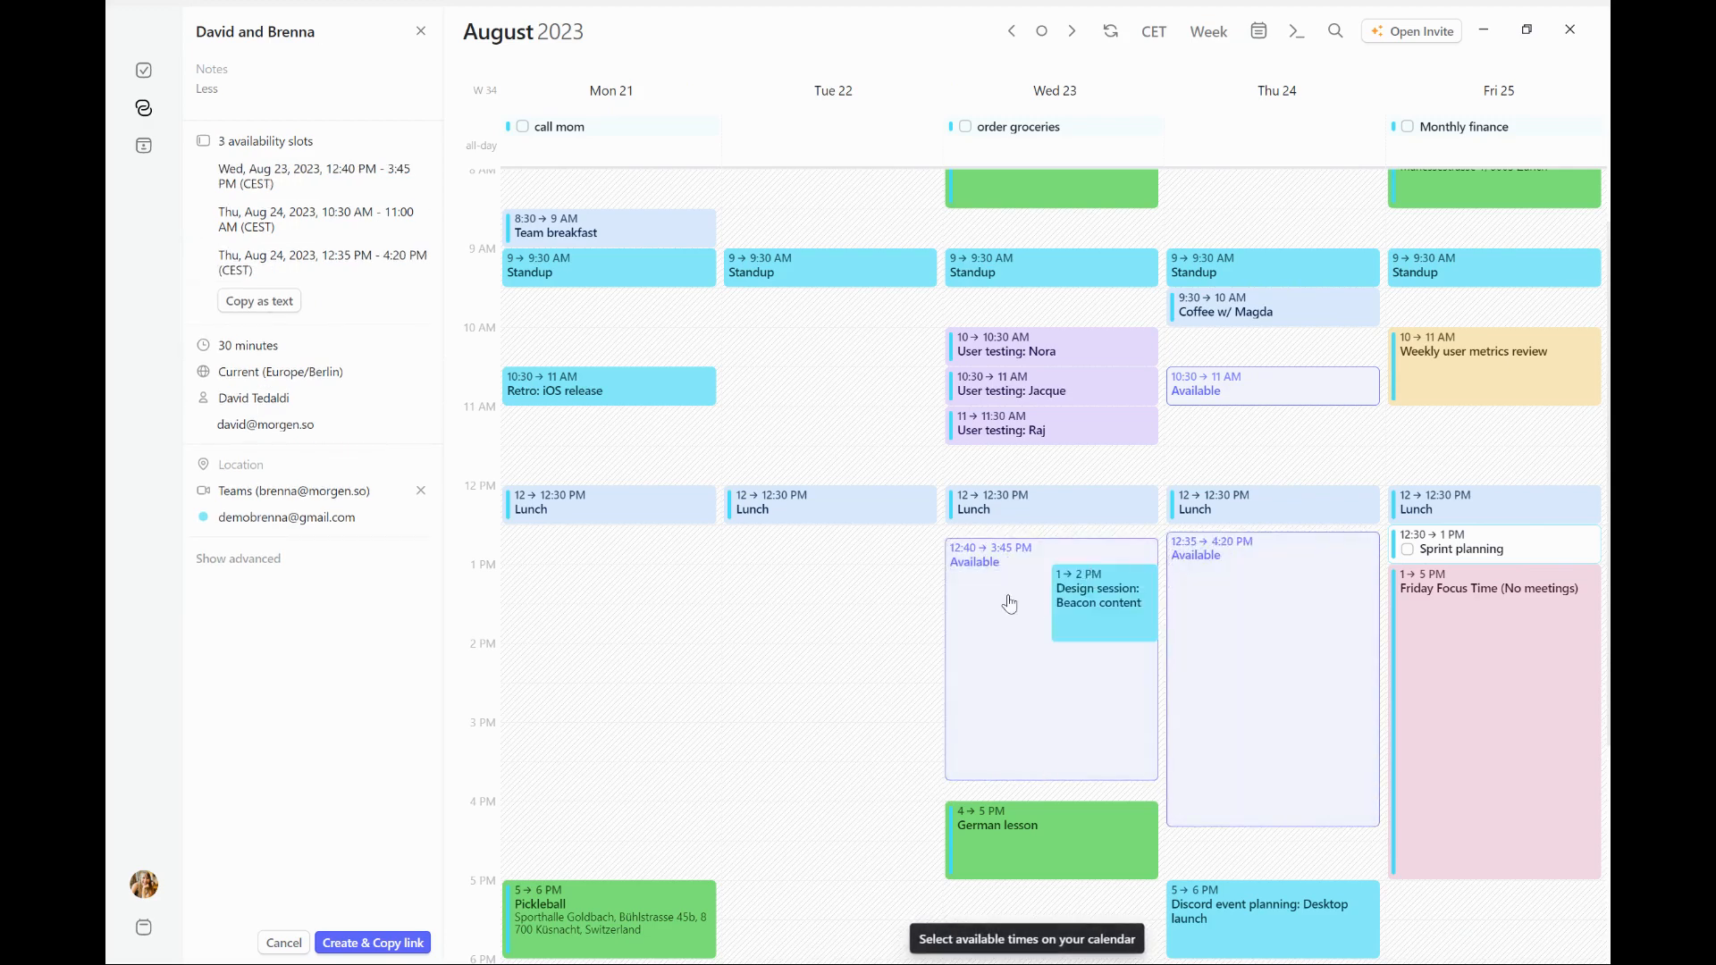
mouse_move(1049, 669)
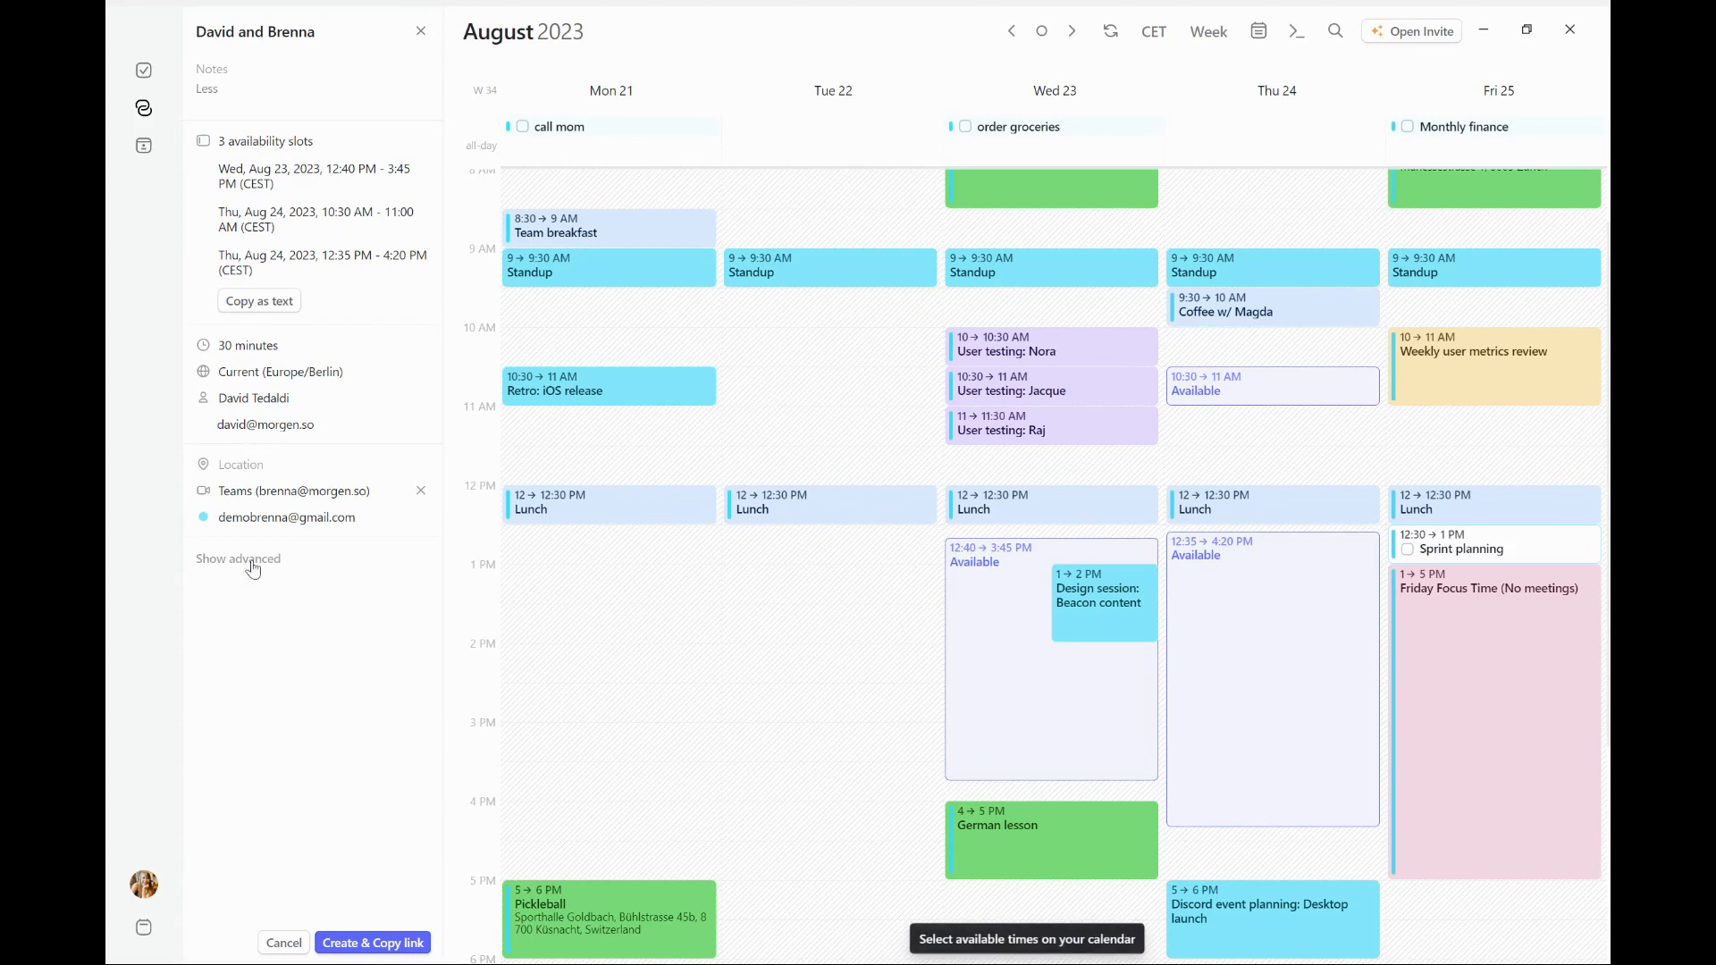
Step: Show the Open Invite panel's advanced options, revealing the booking-link settings
click(238, 558)
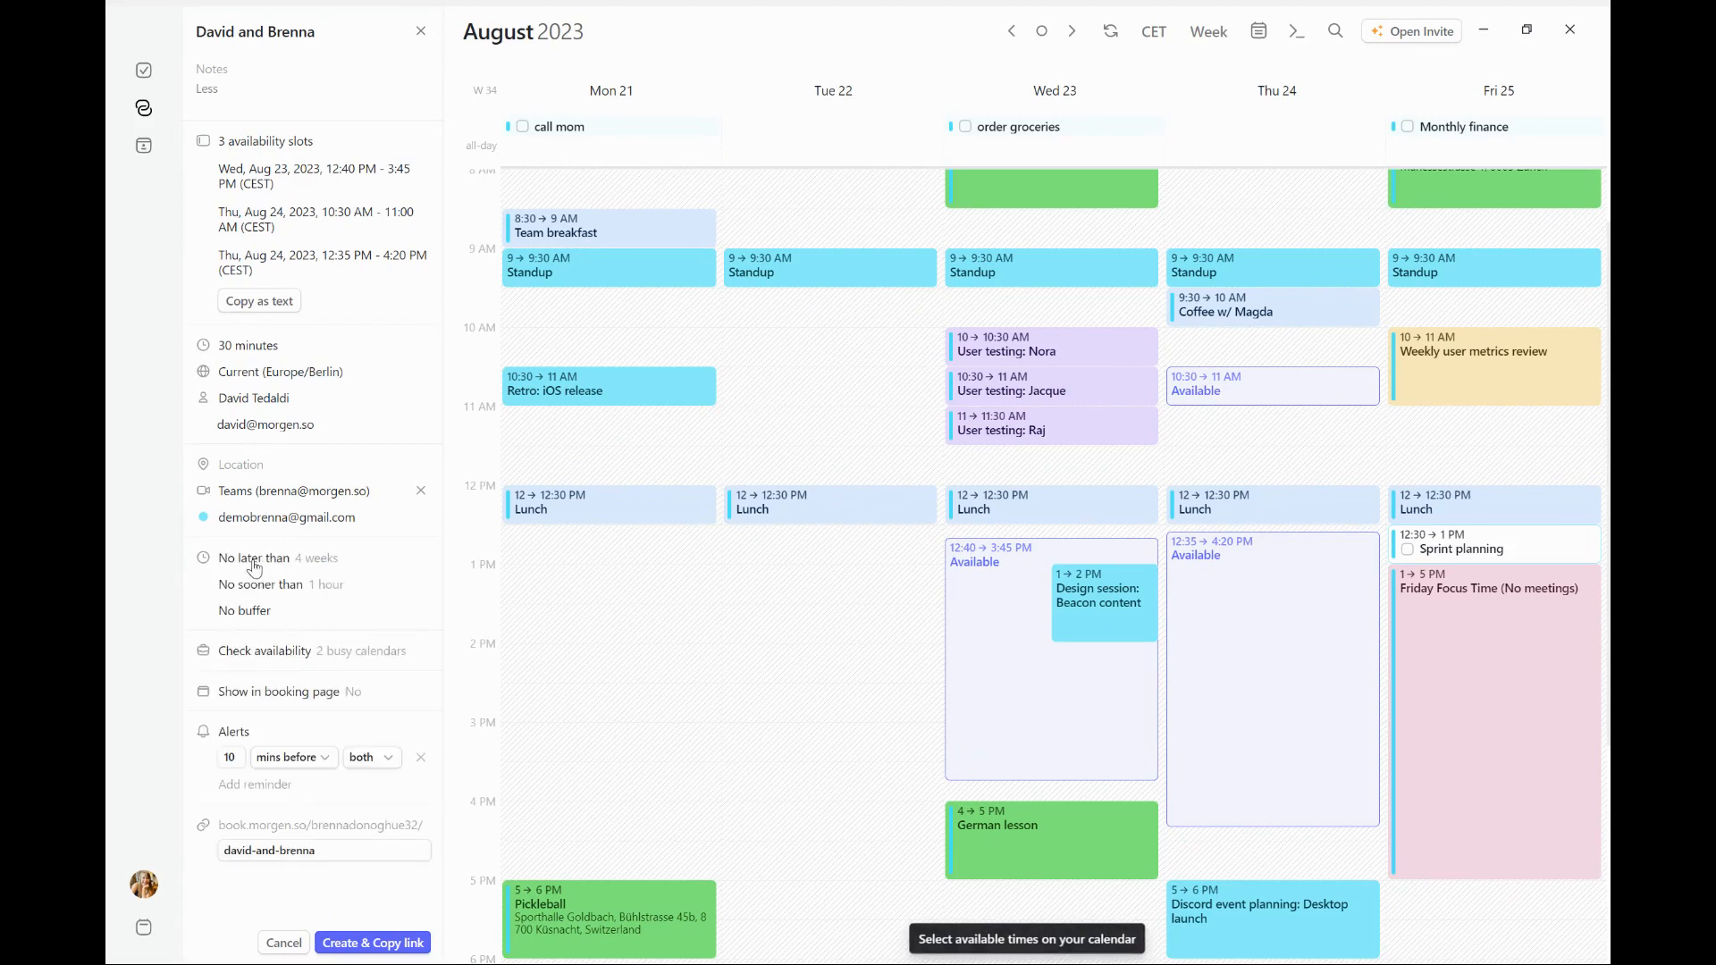
mouse_move(289, 659)
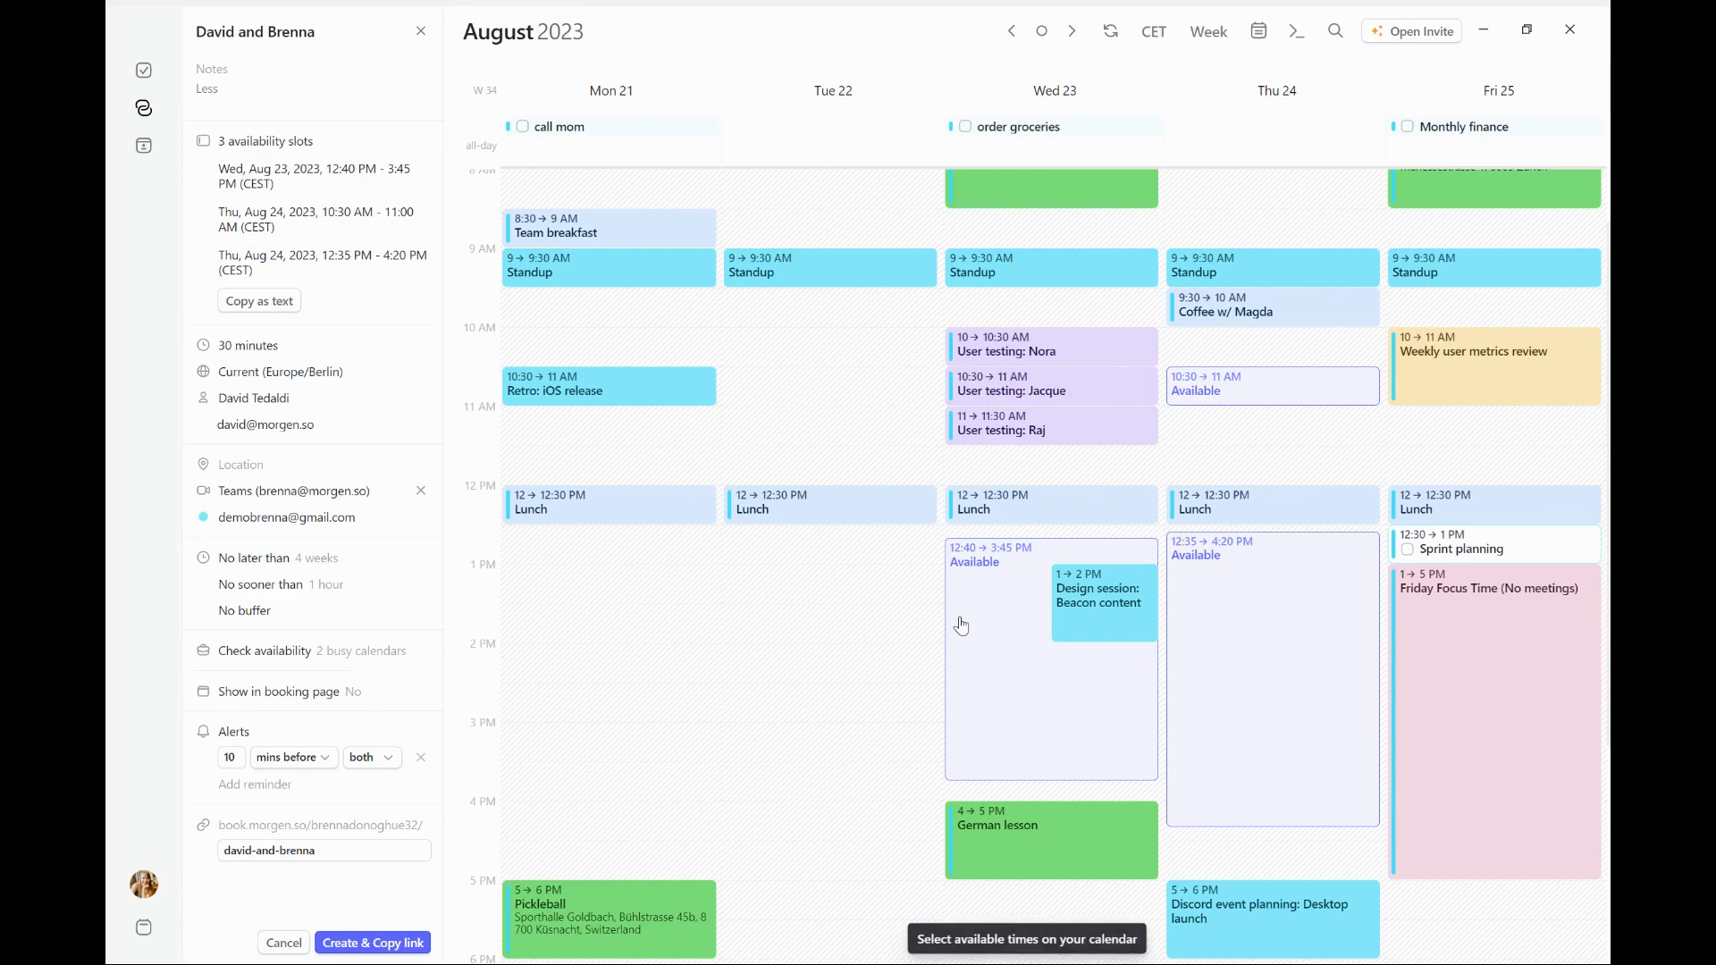
mouse_move(287, 749)
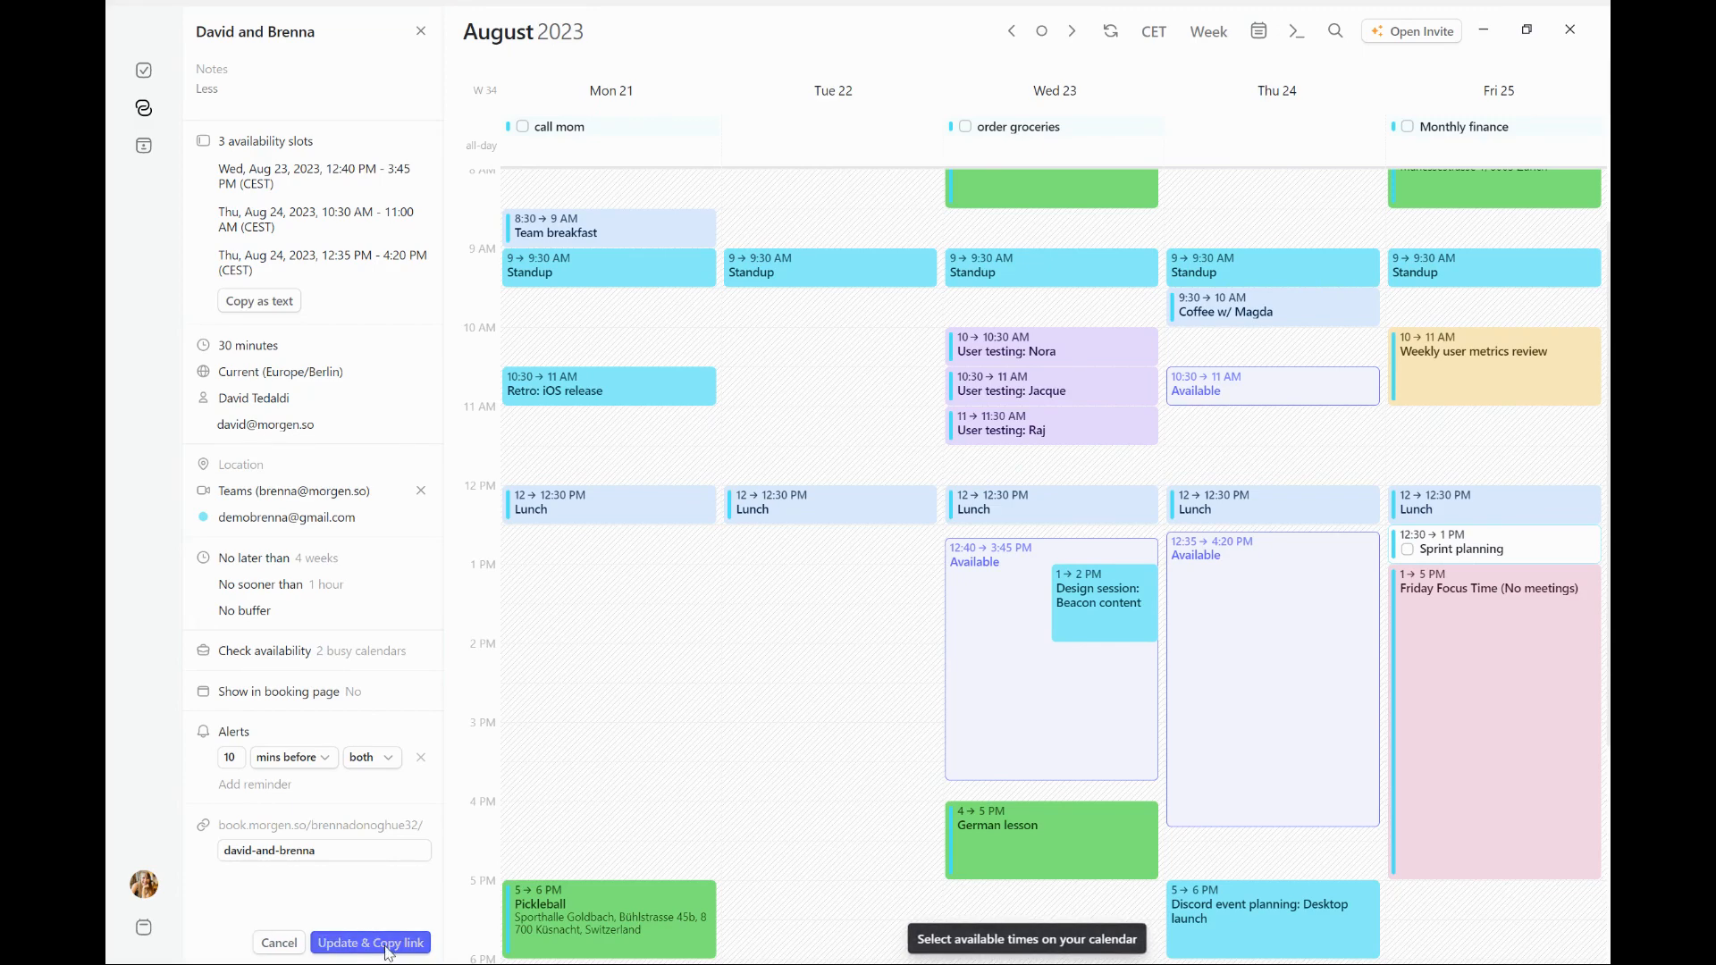
Step: Save the 30-minute David and Brenna Open Invite and copy its link
click(371, 942)
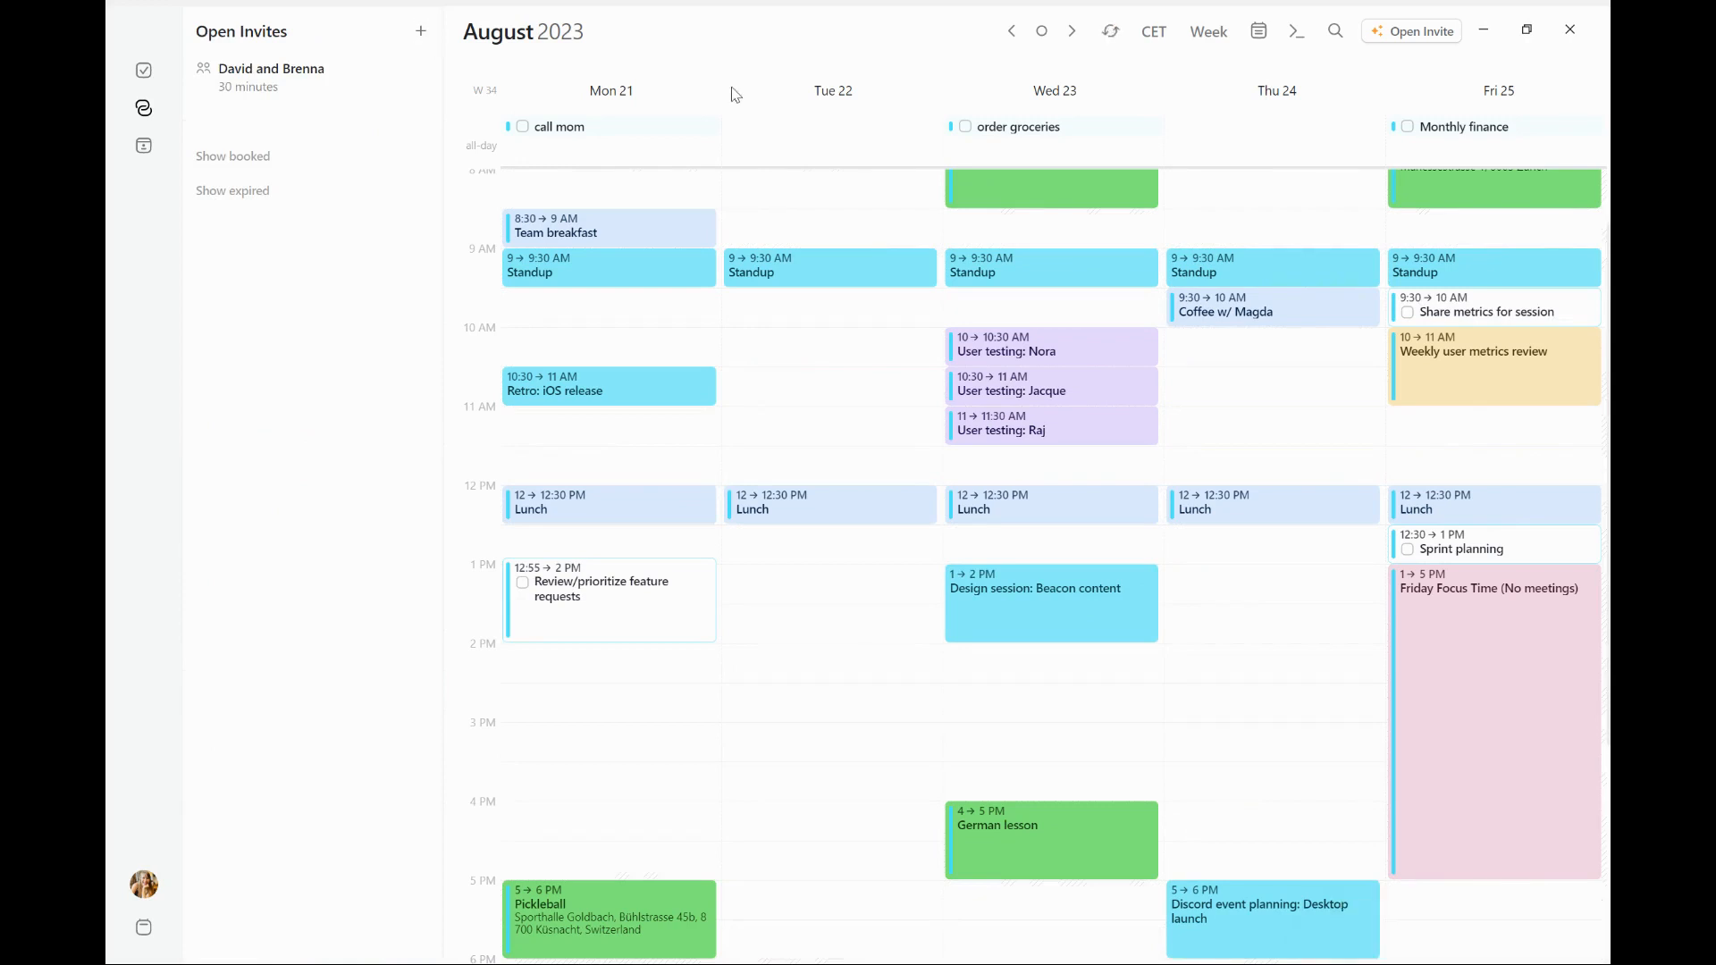
mouse_move(1419, 30)
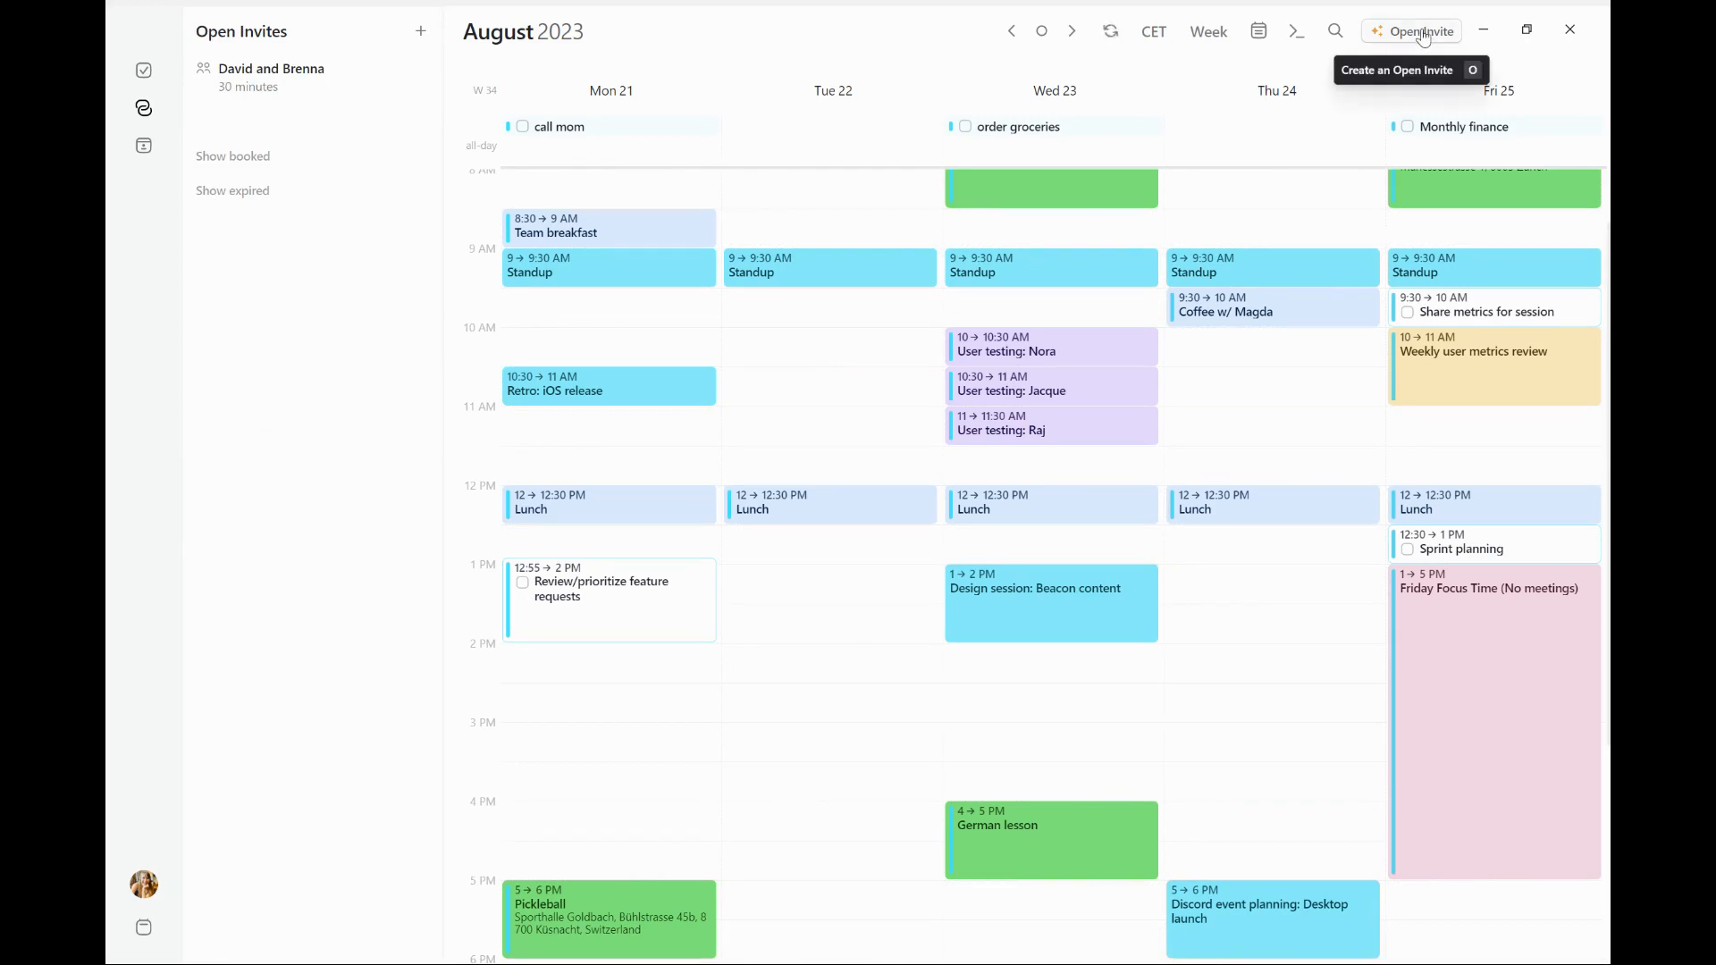
Step: Start a new Open Invite from the toolbar, entering invitee David and his david@ email
click(1411, 30)
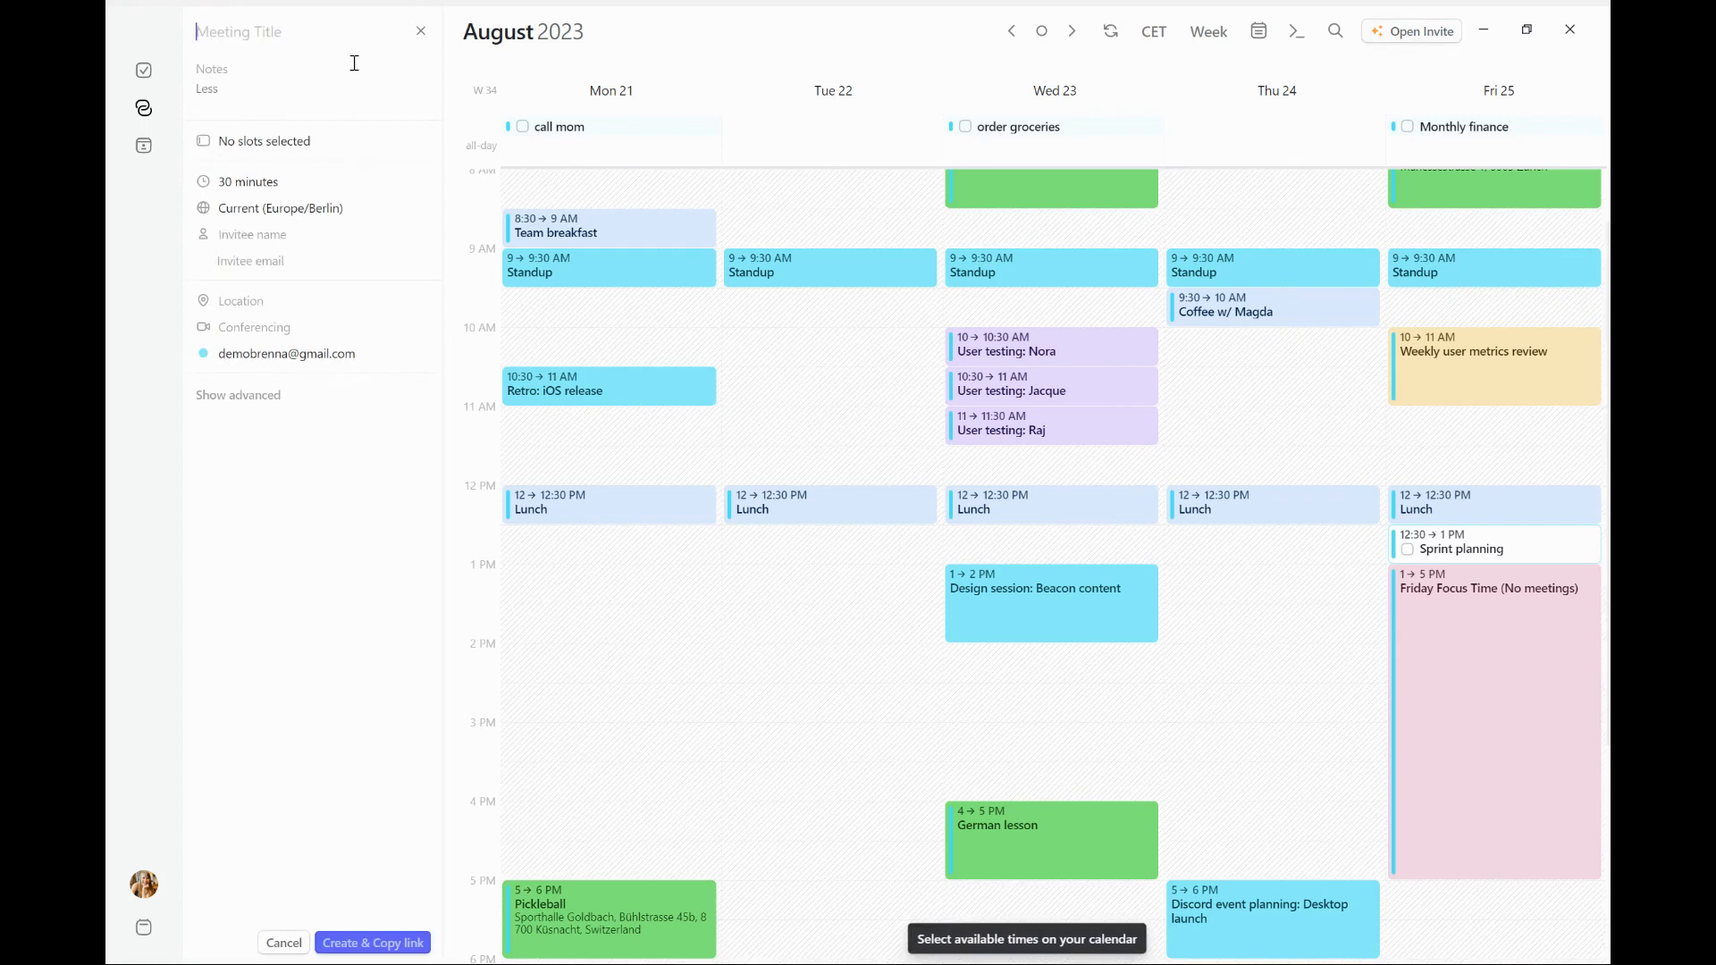
text(David and Brenna)
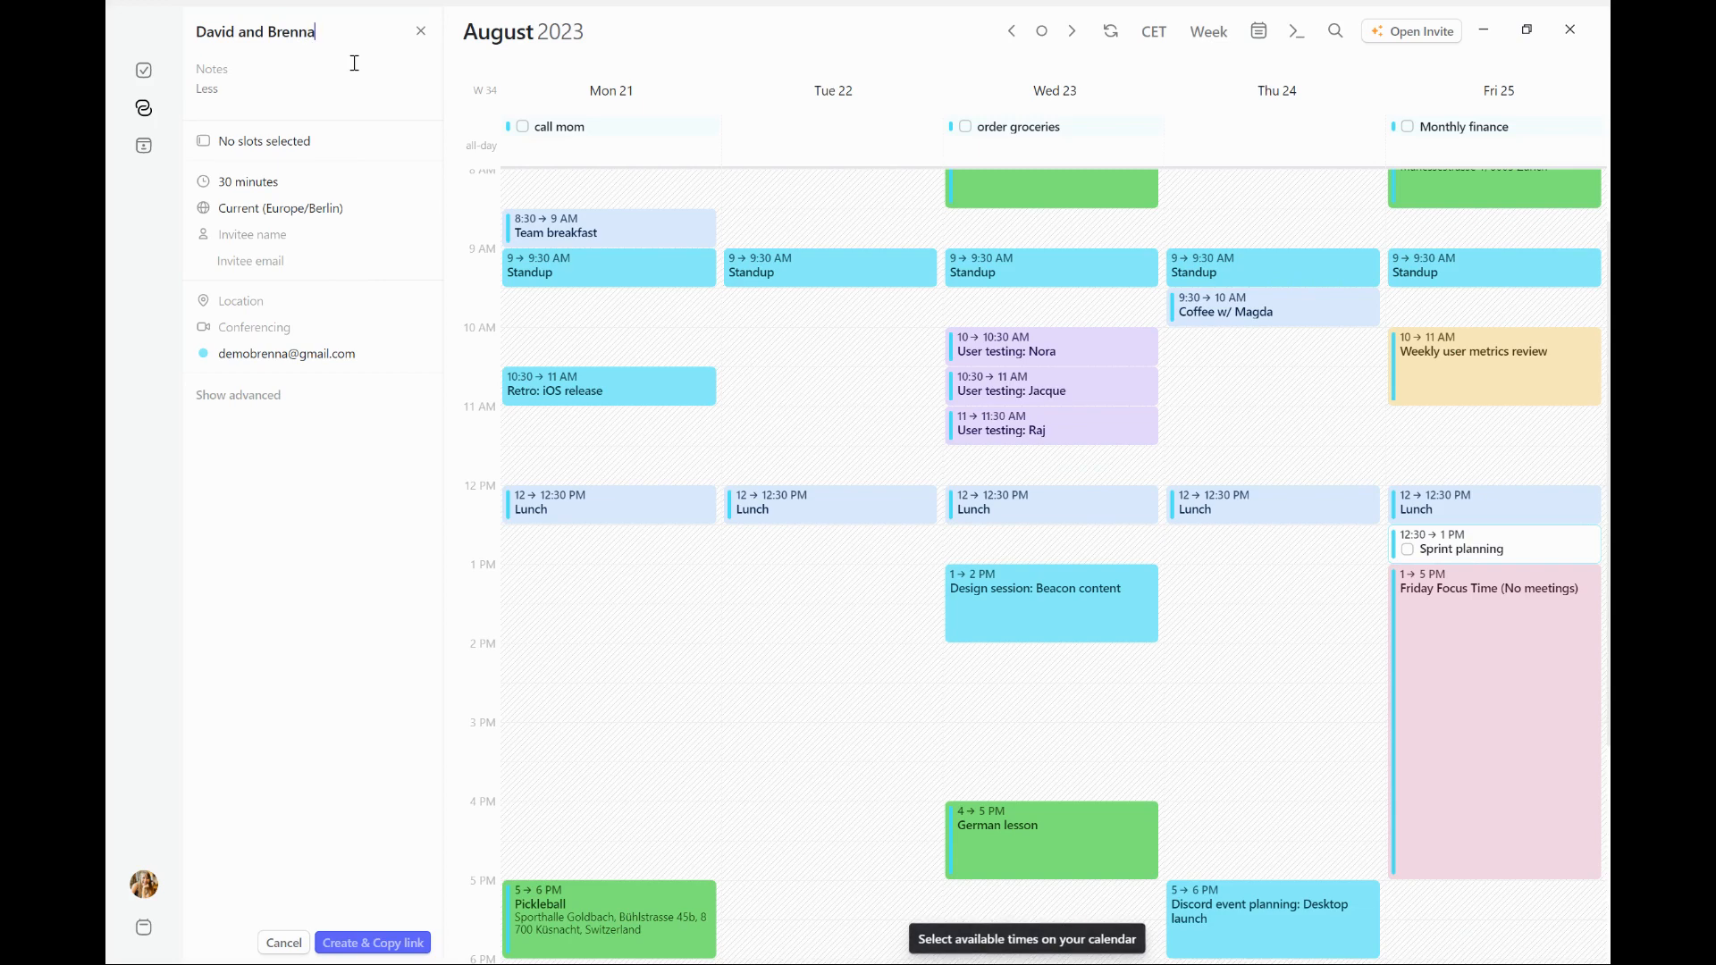
text(David)
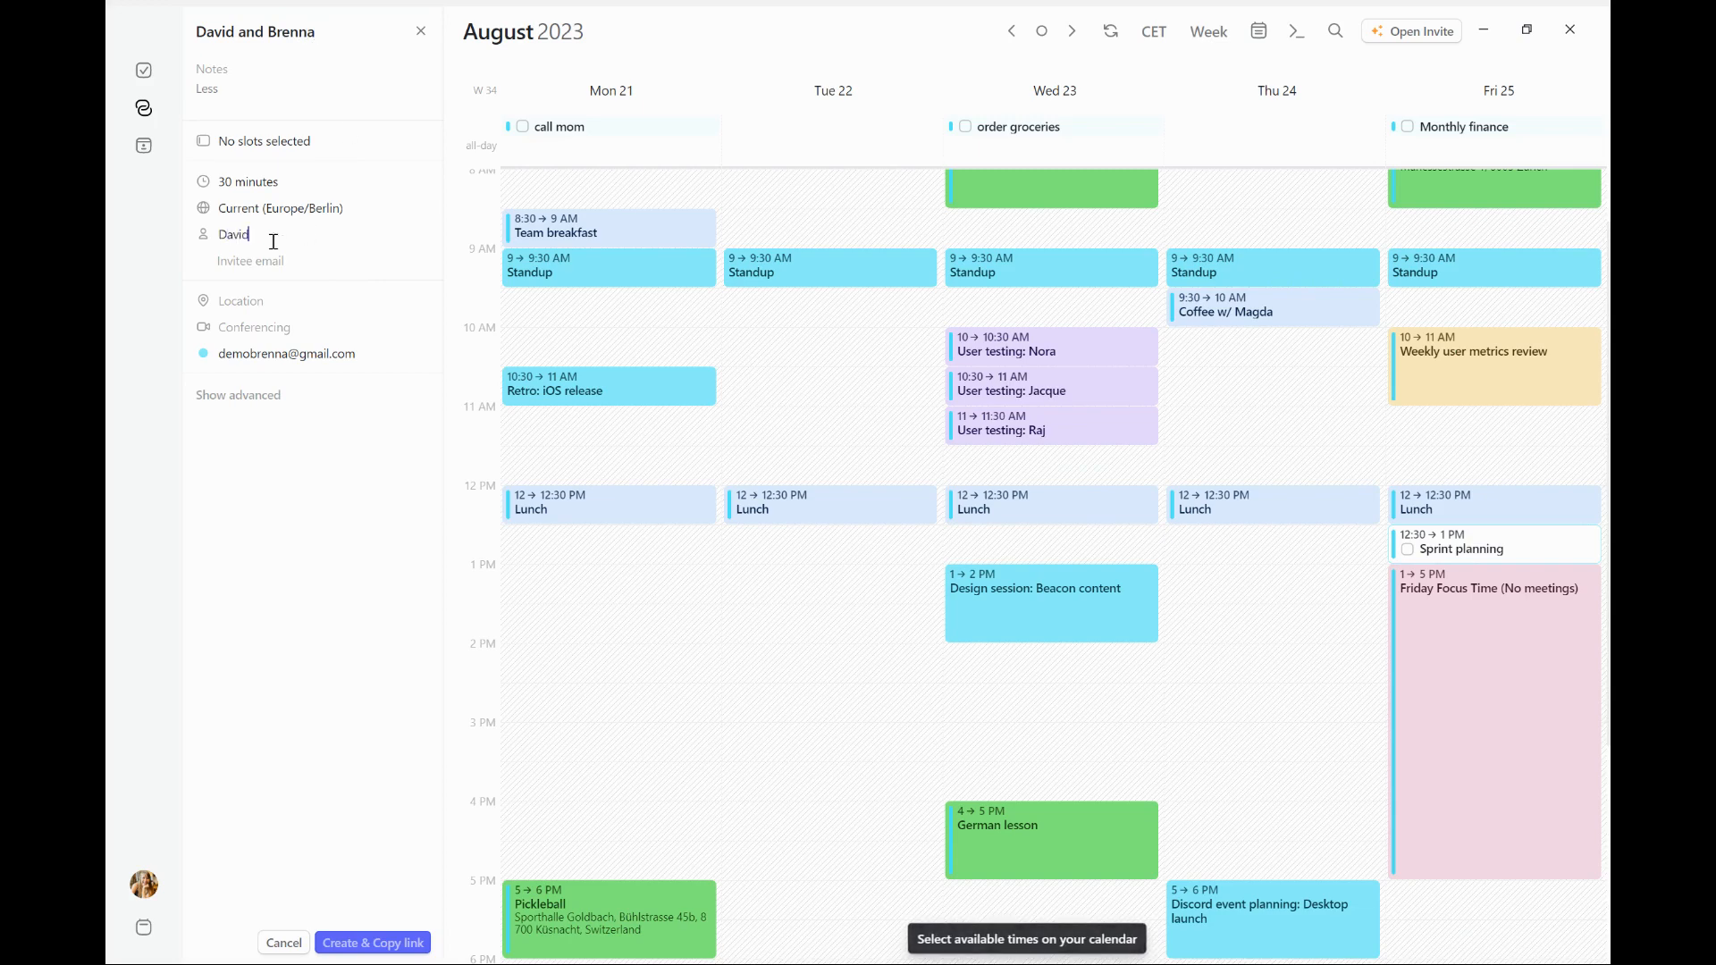
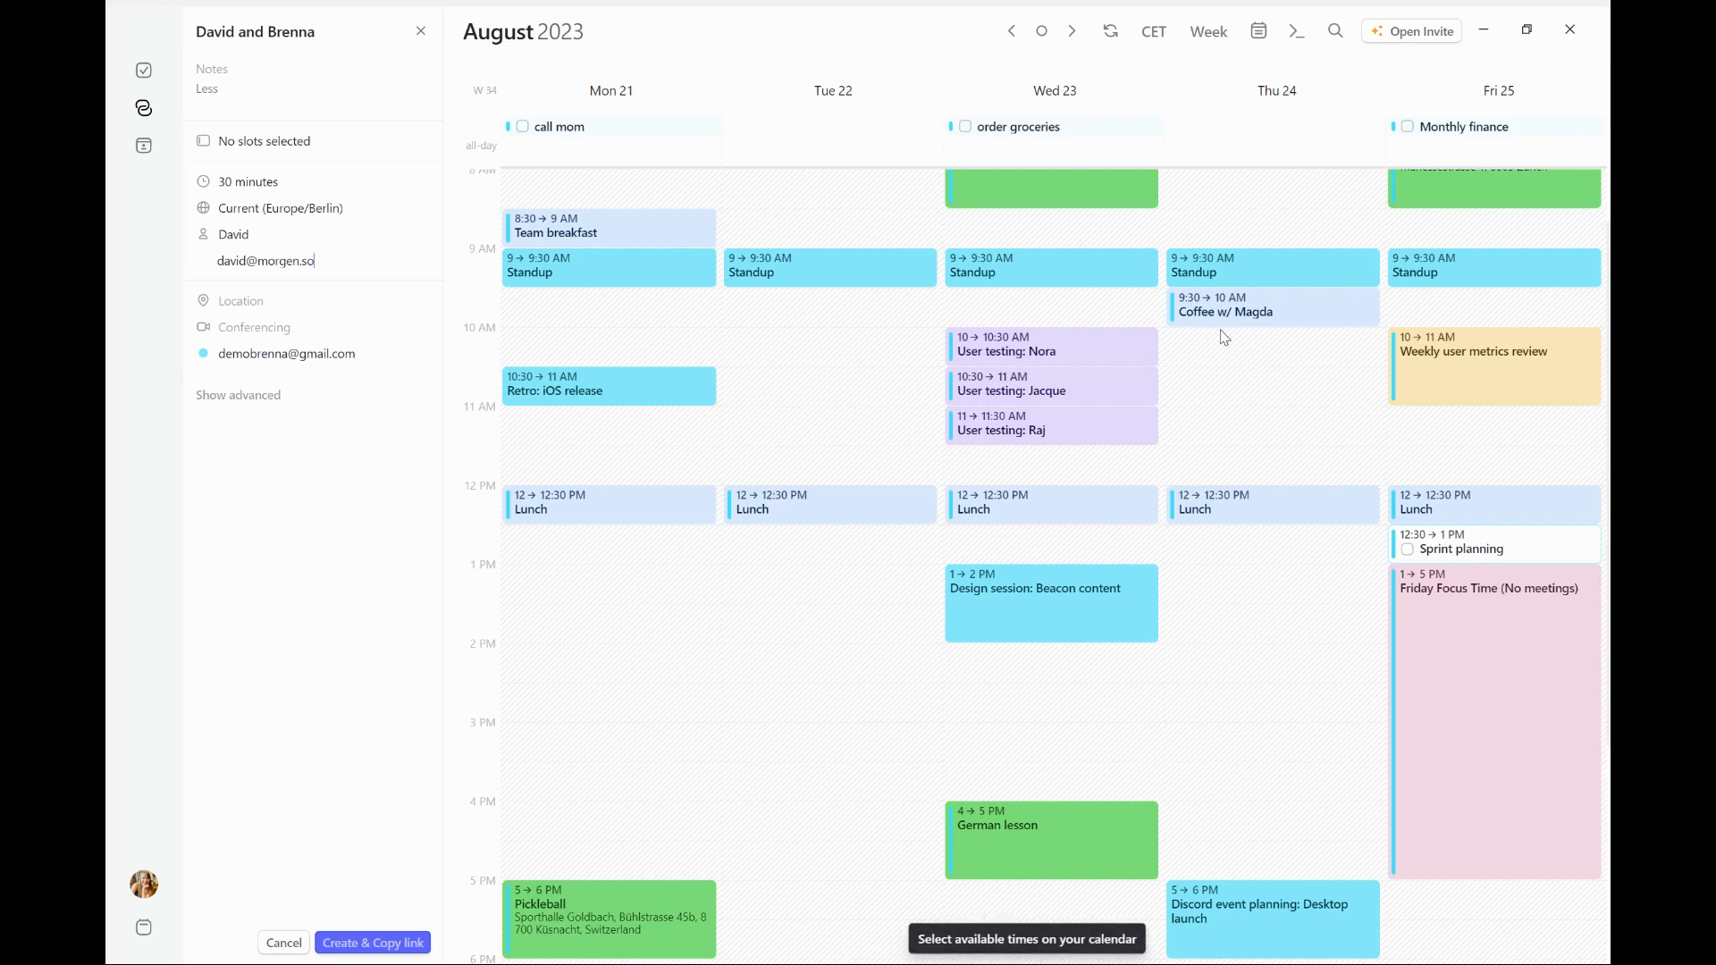
mouse_move(791, 338)
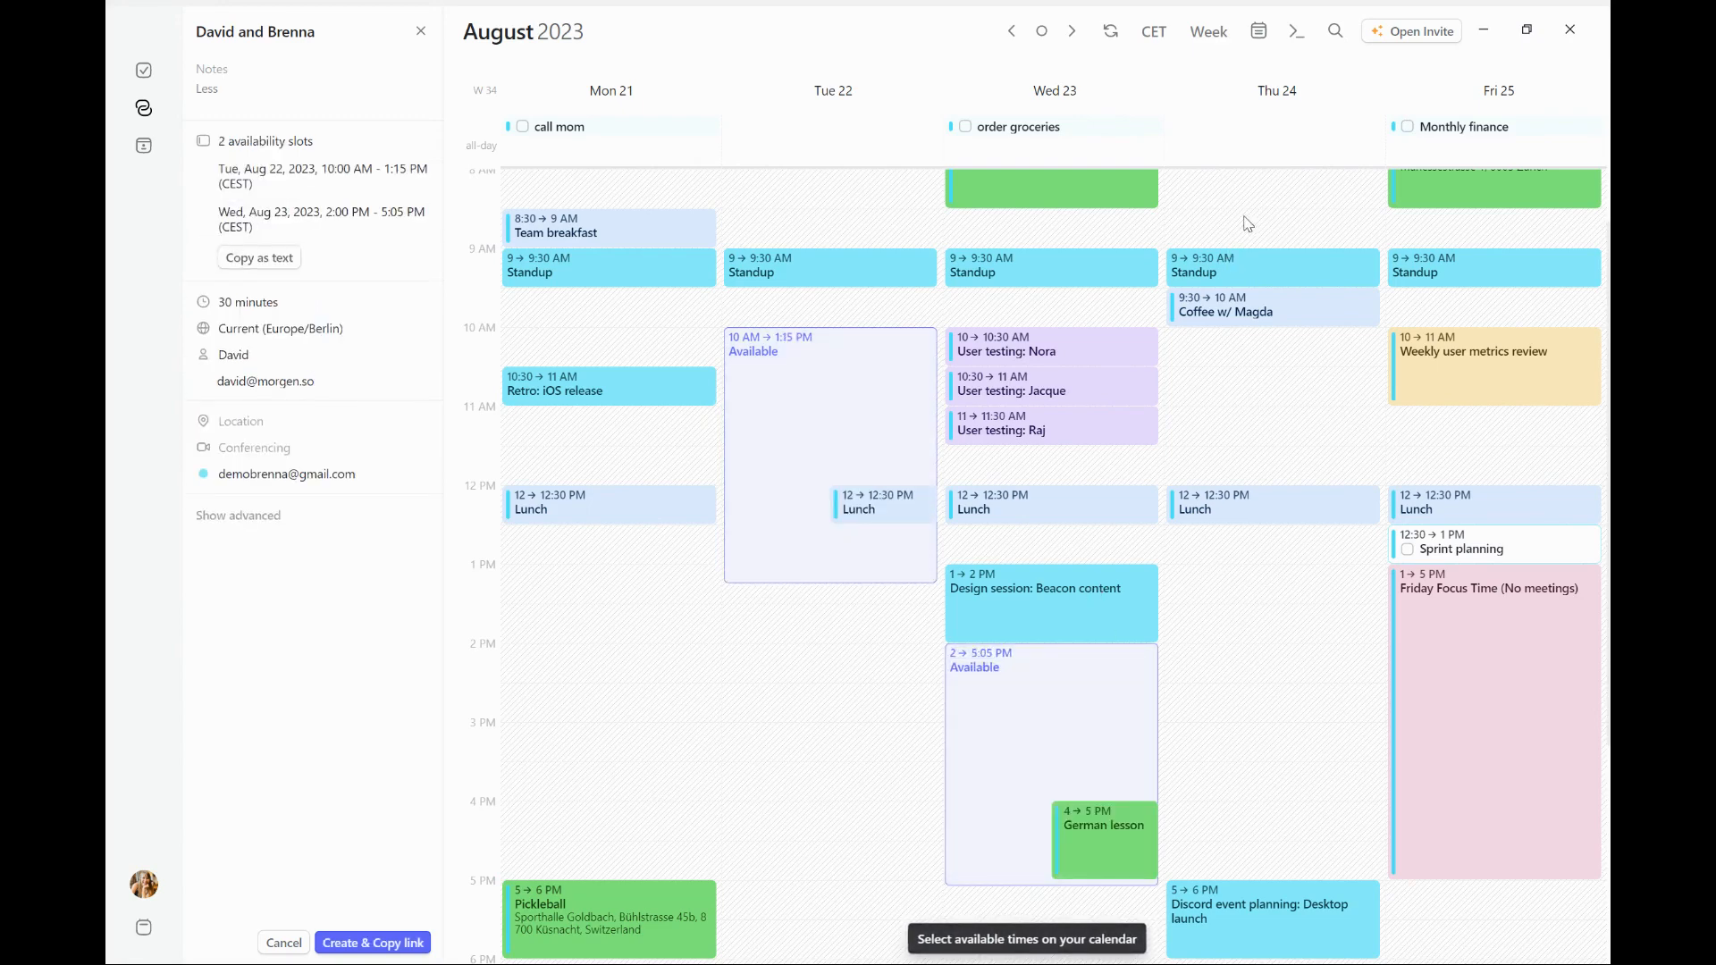
Step: Add a Thursday 8:30–11:30 slot, then create the second invite and copy its link
drag(1272, 219, 1272, 438)
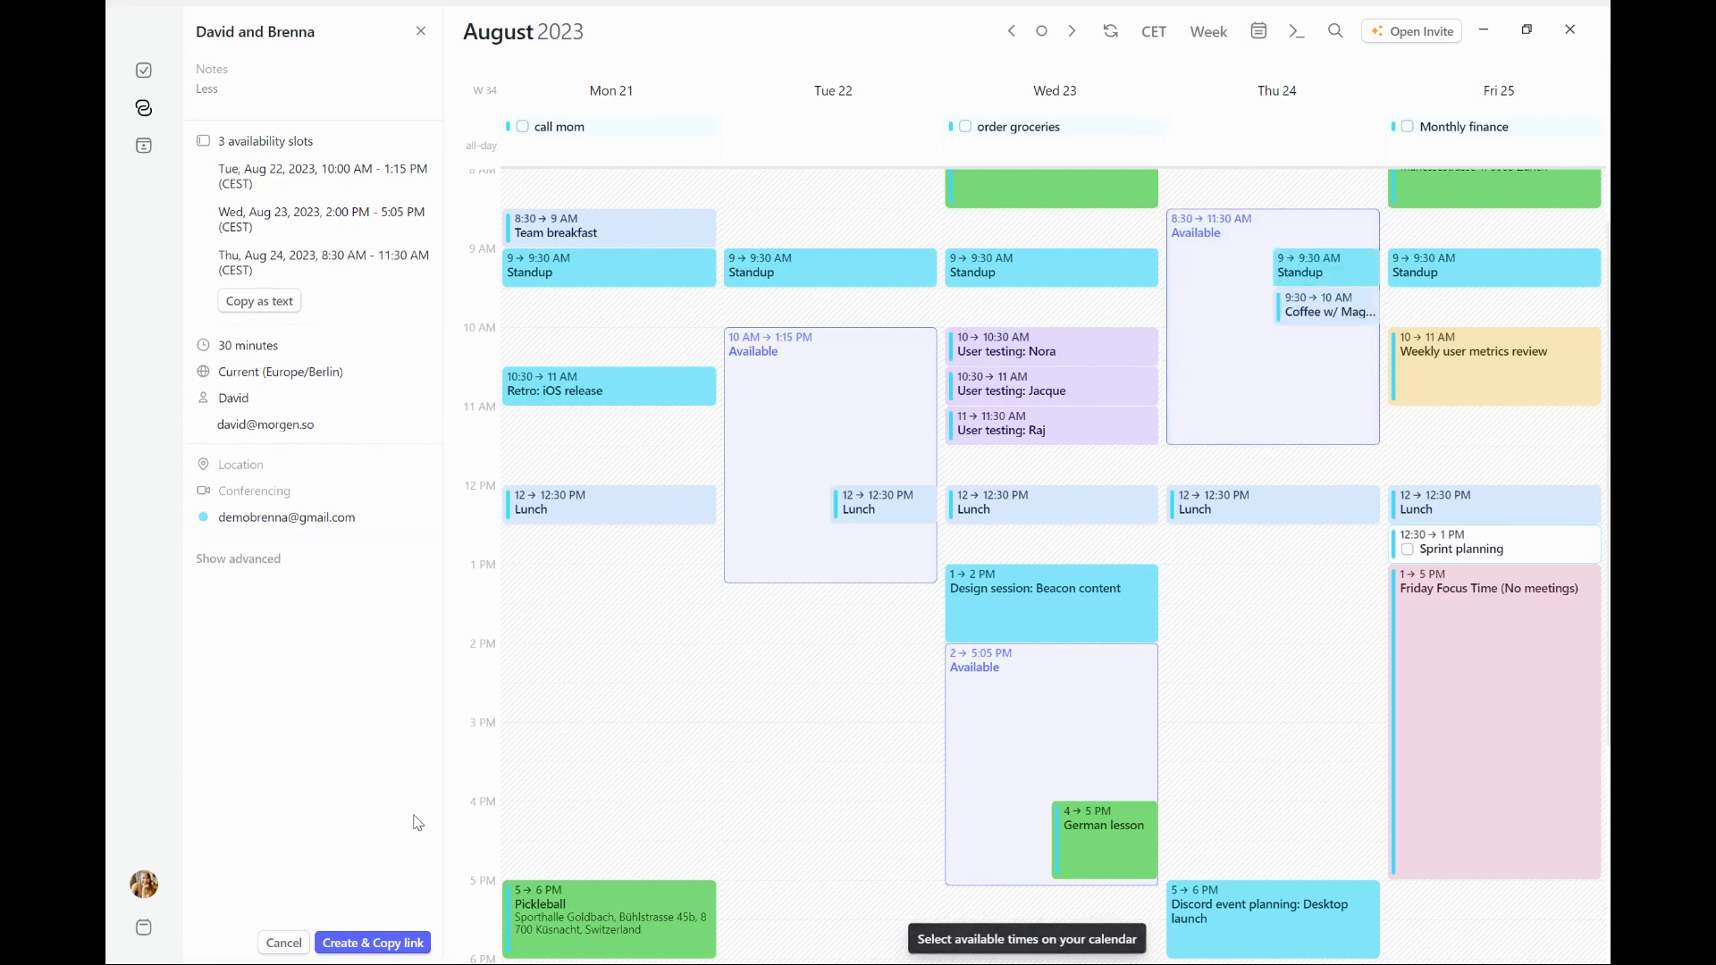
mouse_move(296, 564)
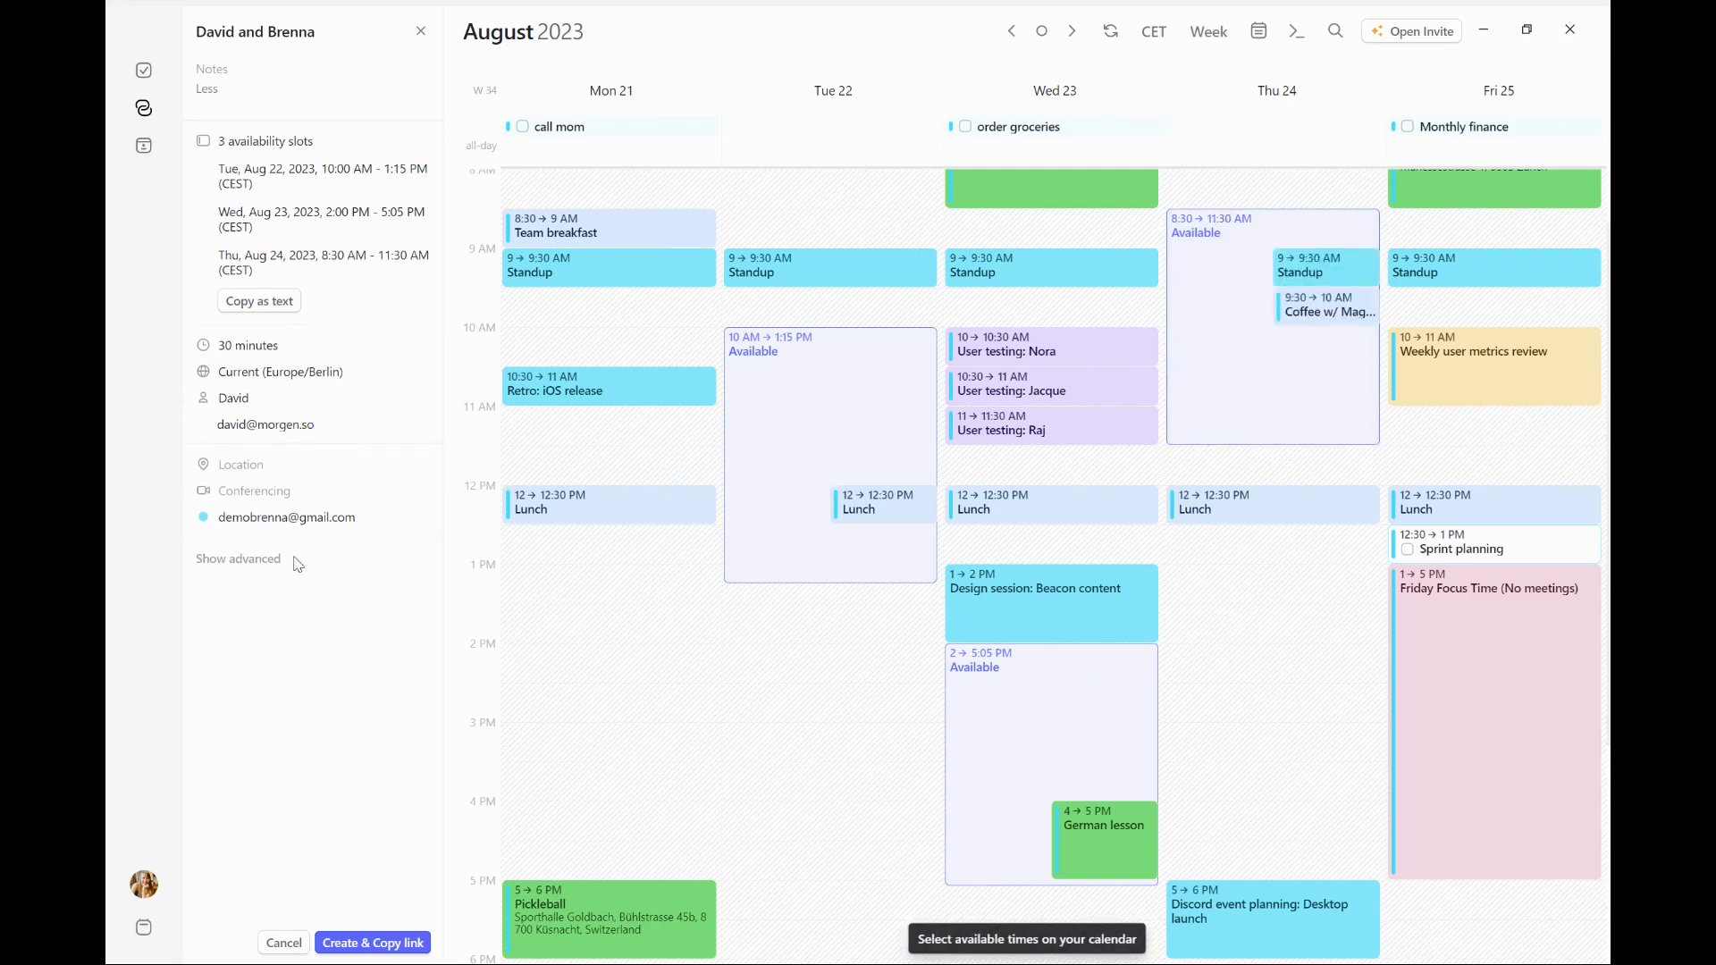
click(372, 943)
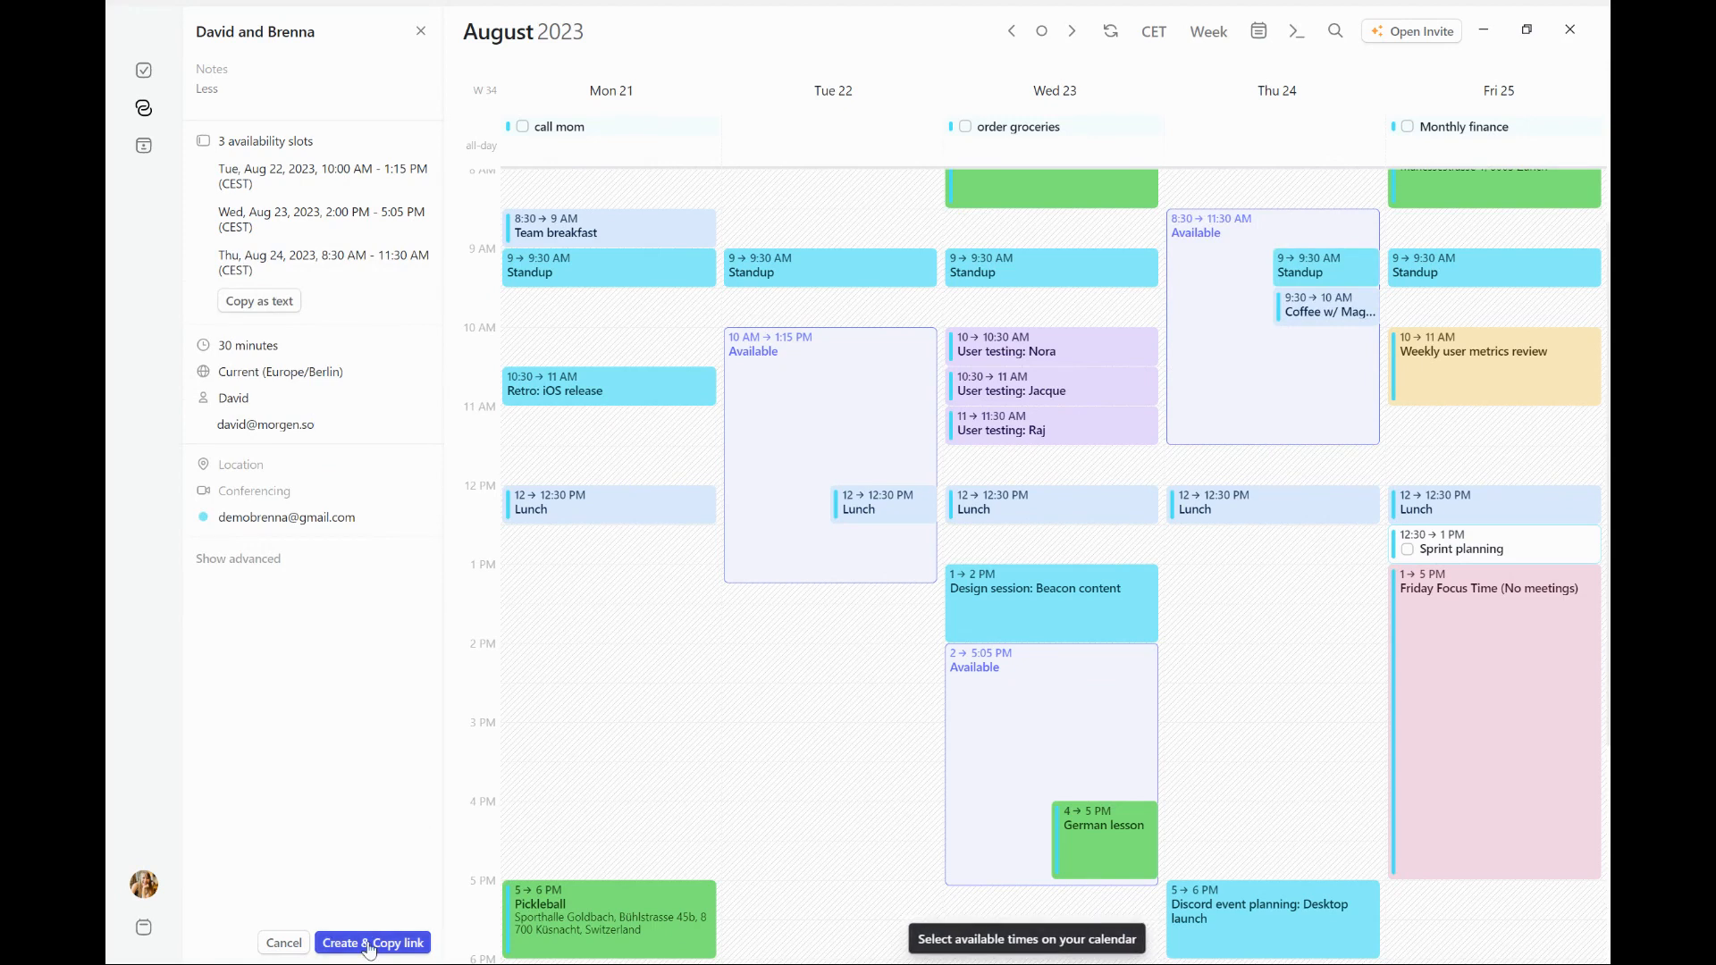
click(372, 943)
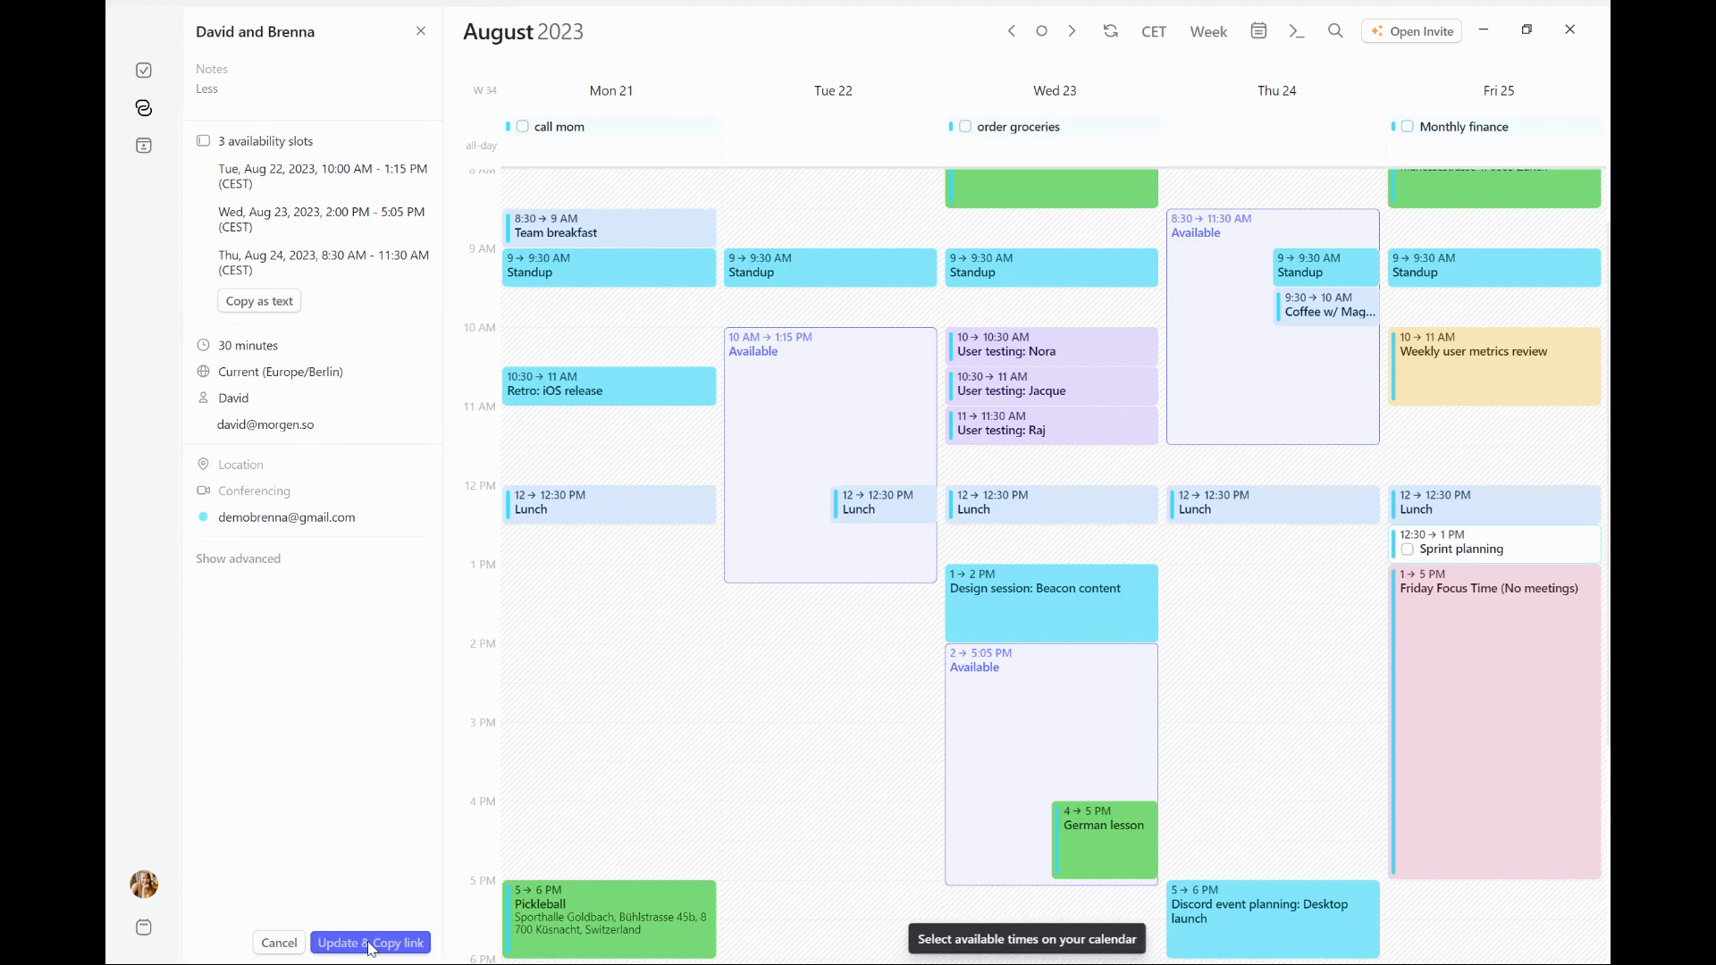
click(370, 942)
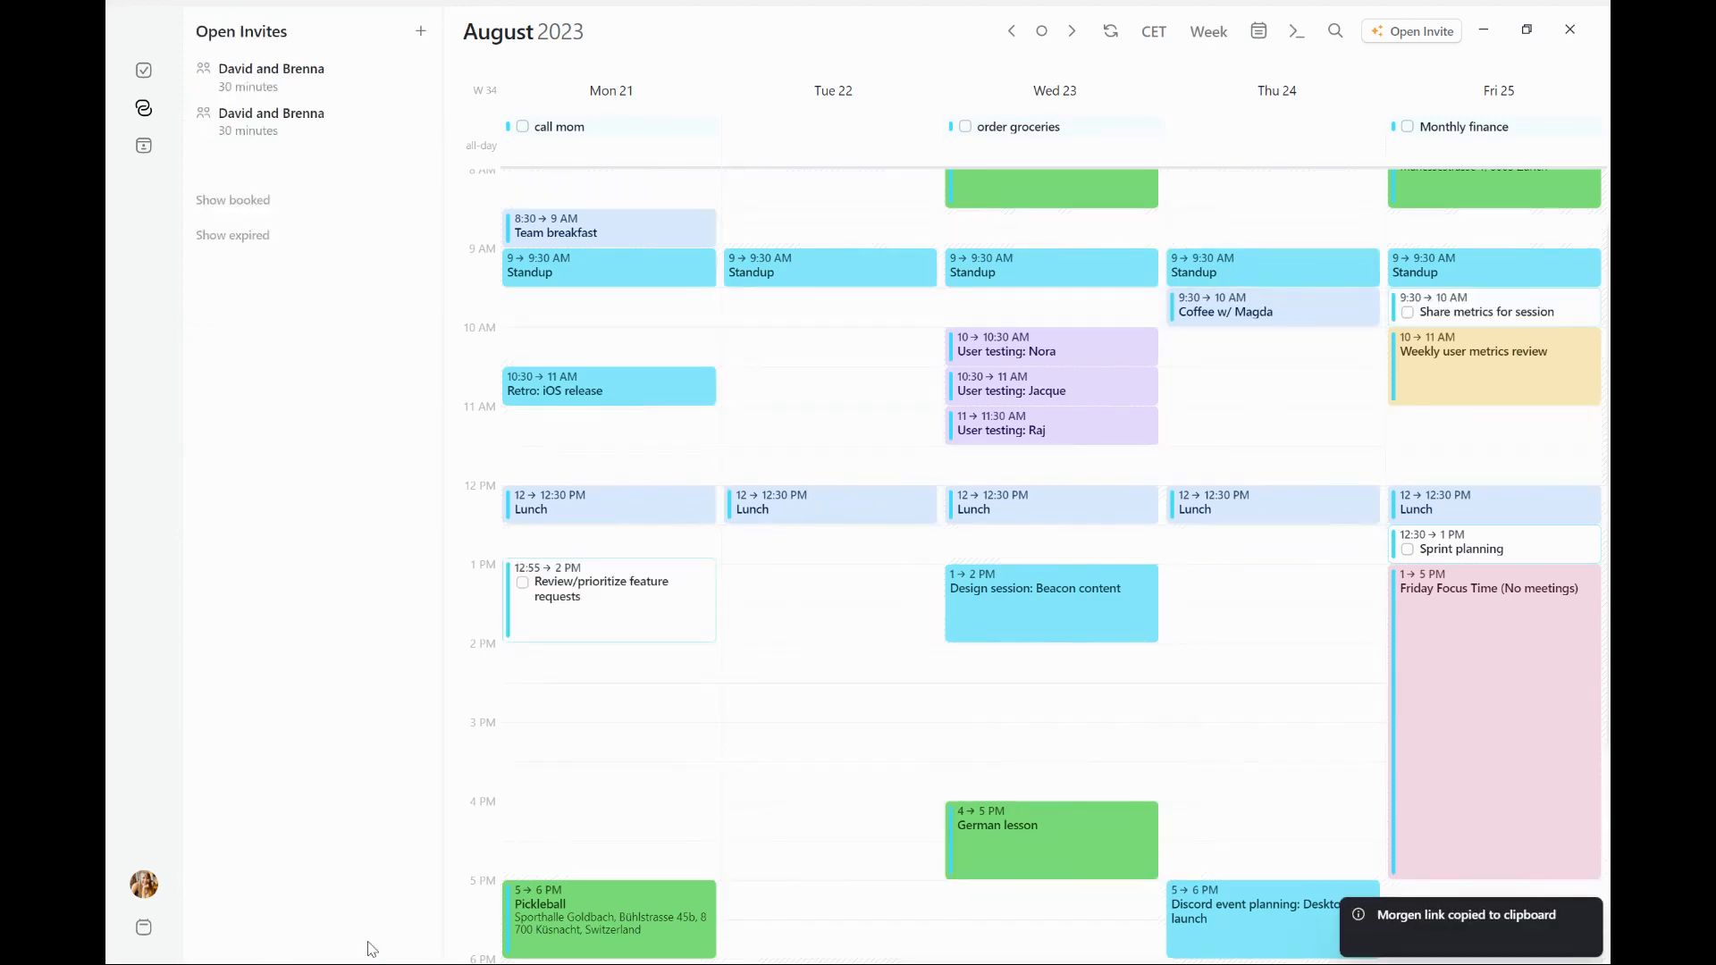